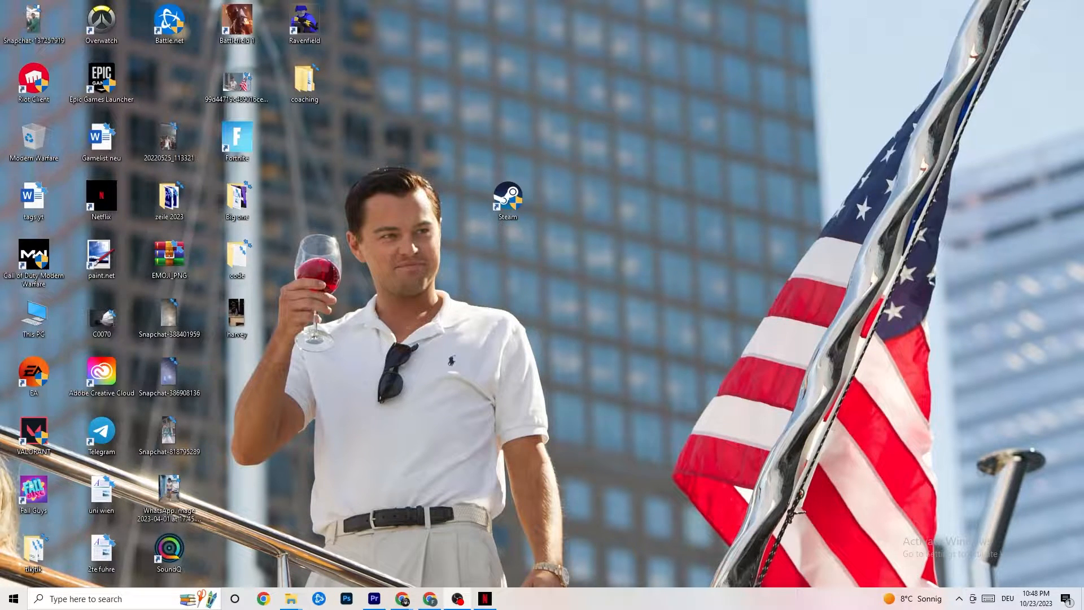
mouse_move(748, 226)
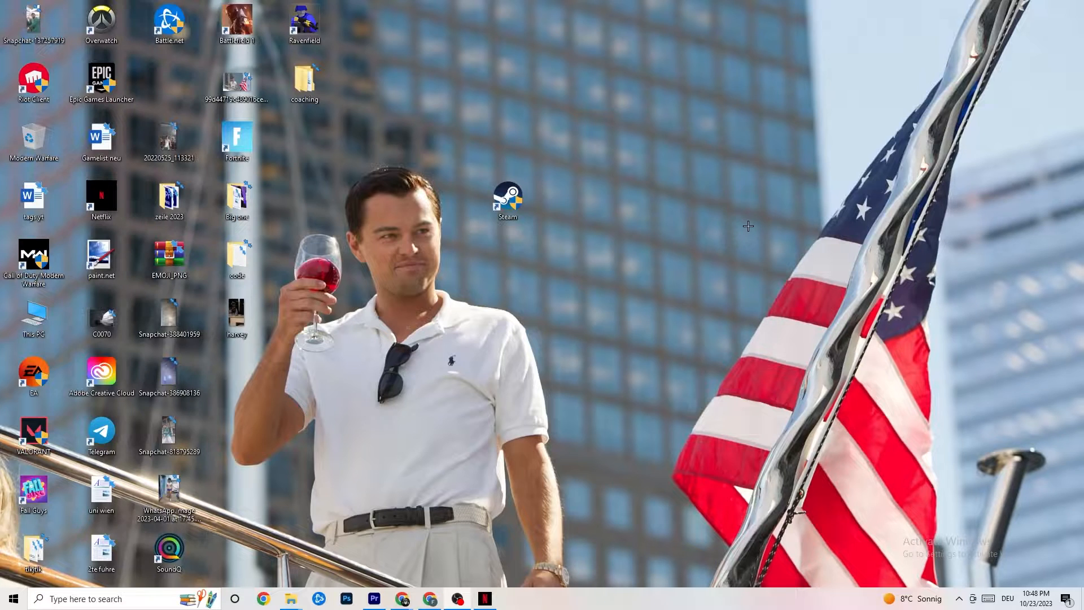
mouse_move(774, 202)
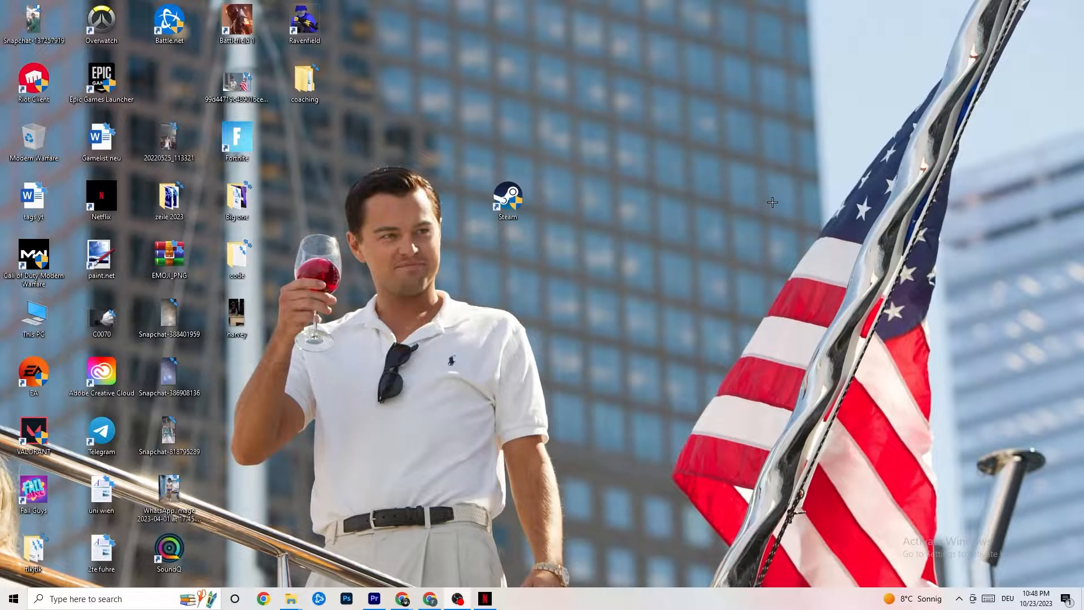
mouse_move(631, 235)
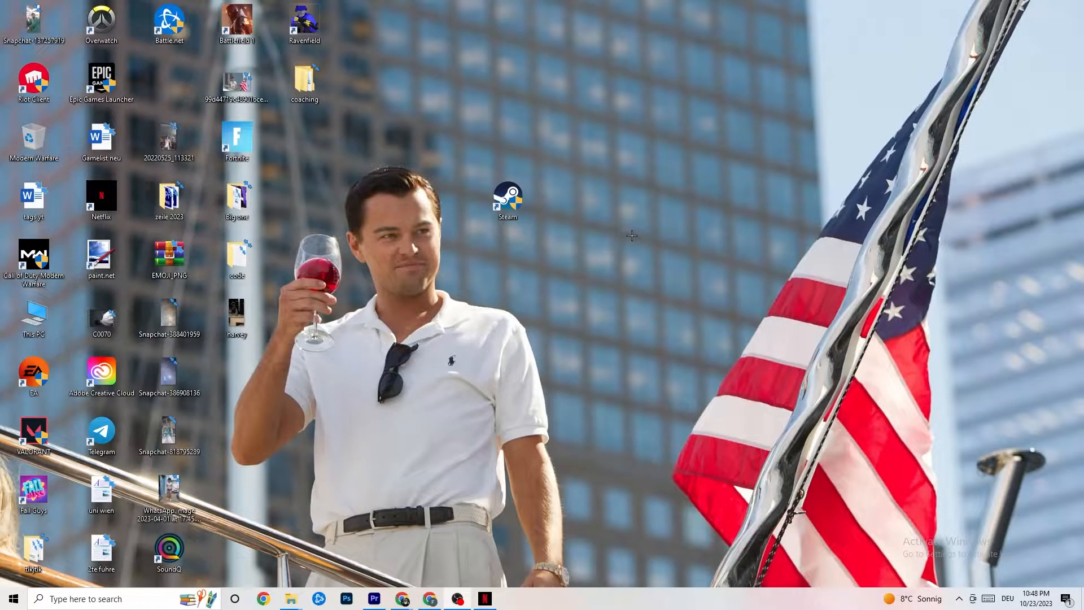
Step: Open Settings from Start and reach Update & Security, showing Windows is up to date
left_click(16, 599)
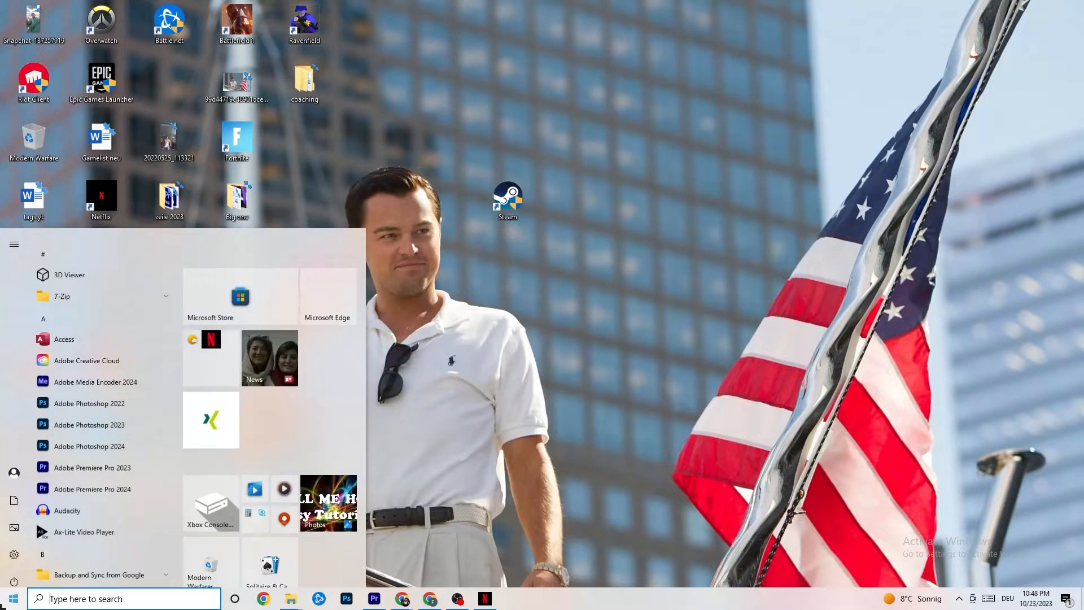
scroll("down", 3)
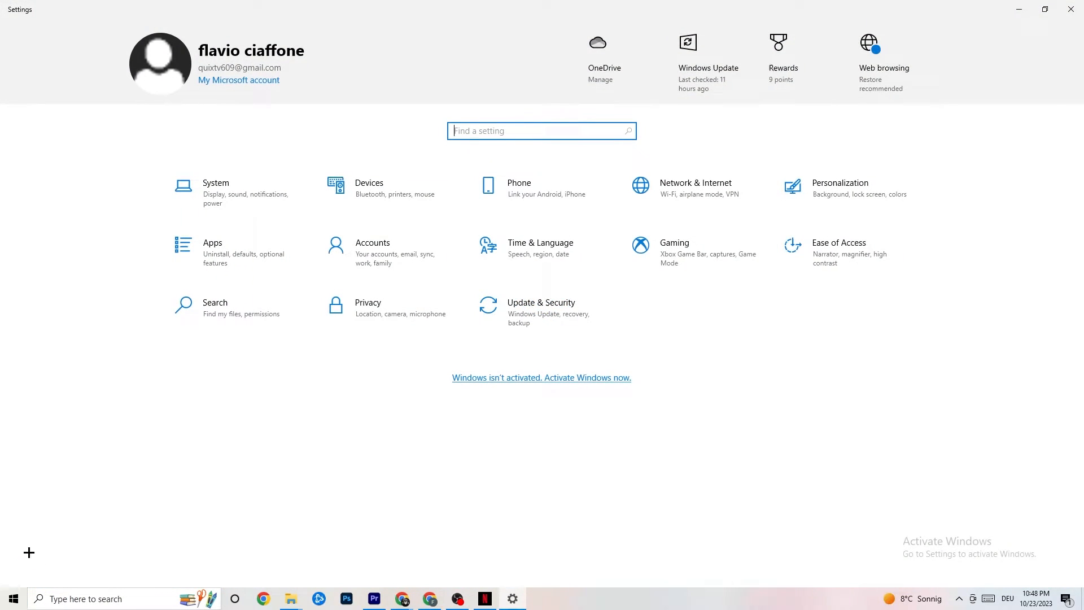
mouse_move(519, 324)
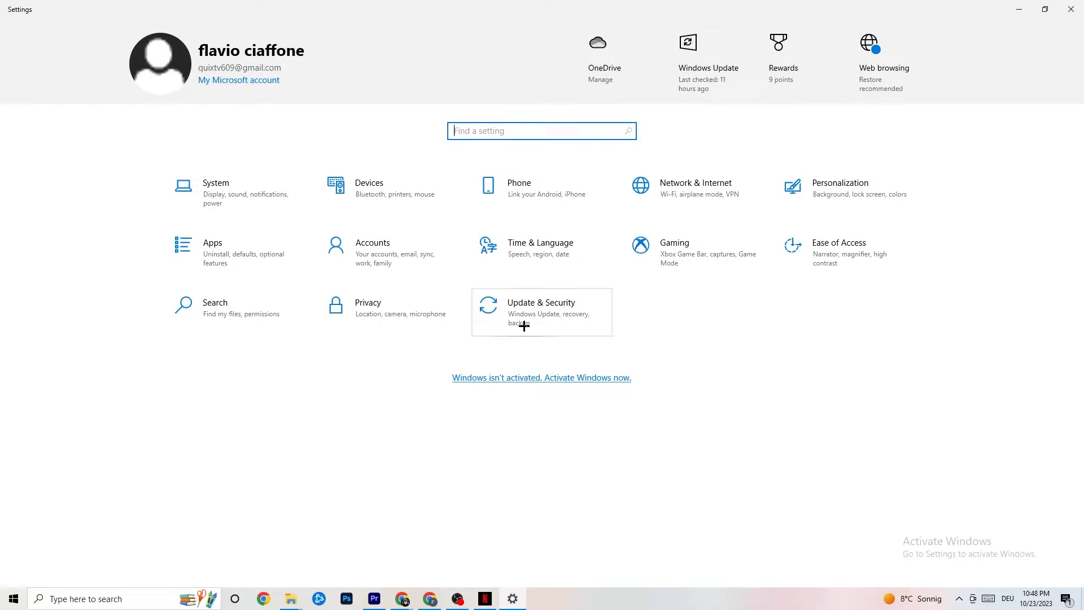
left_click(541, 311)
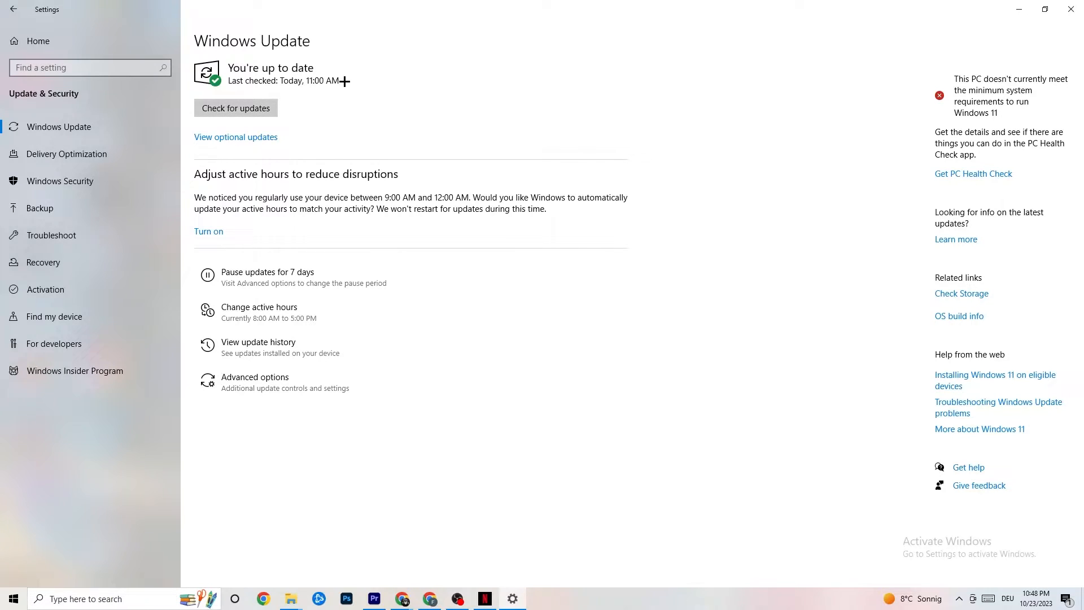
mouse_move(407, 135)
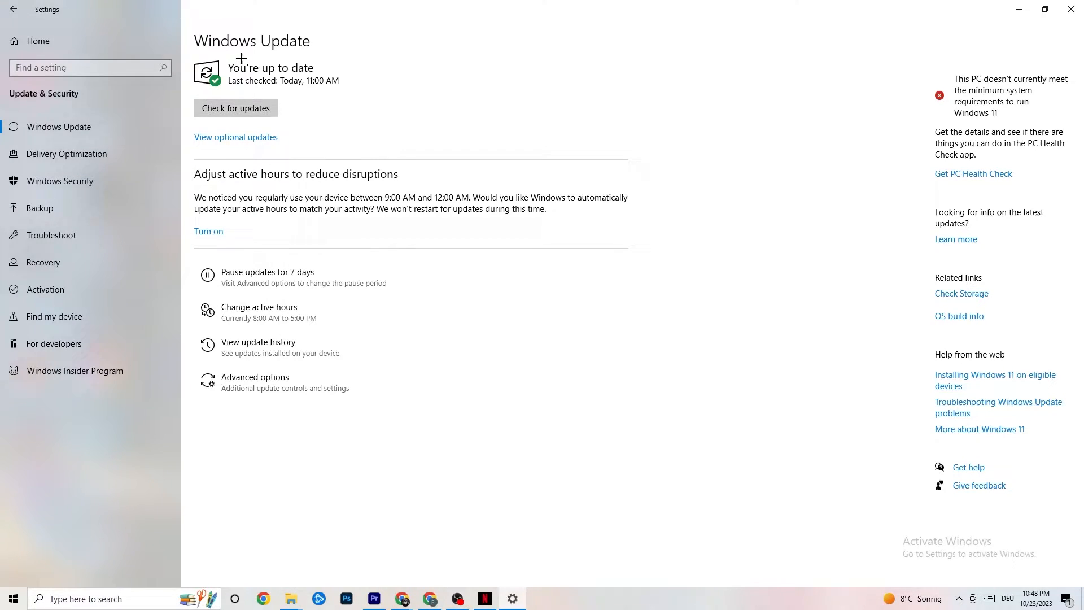
mouse_move(66, 248)
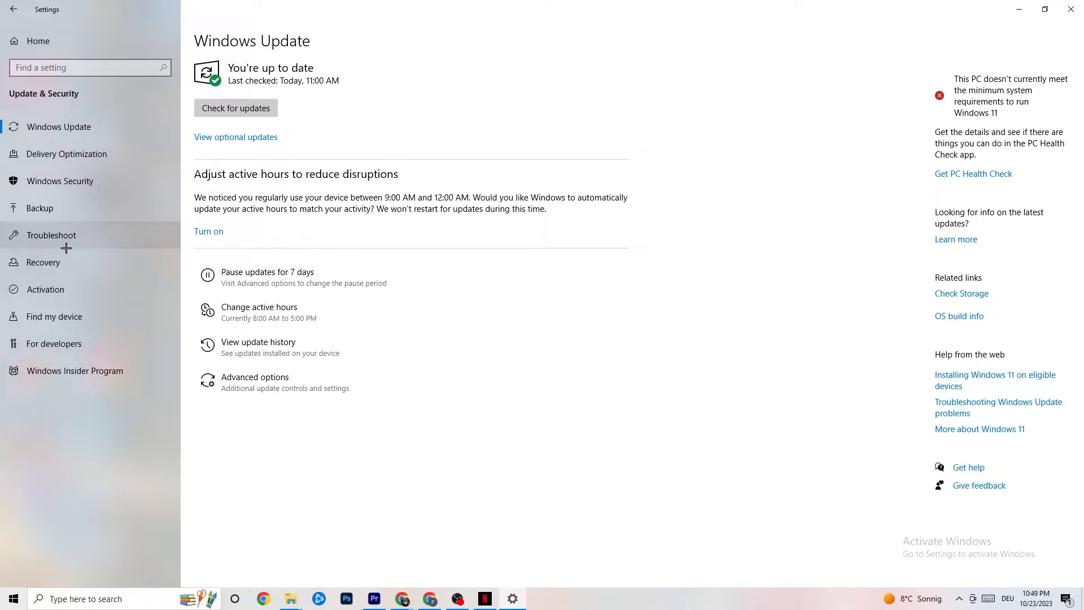
Step: Open the Troubleshoot page, which lists no recommended troubleshooters and a last check of never
left_click(51, 236)
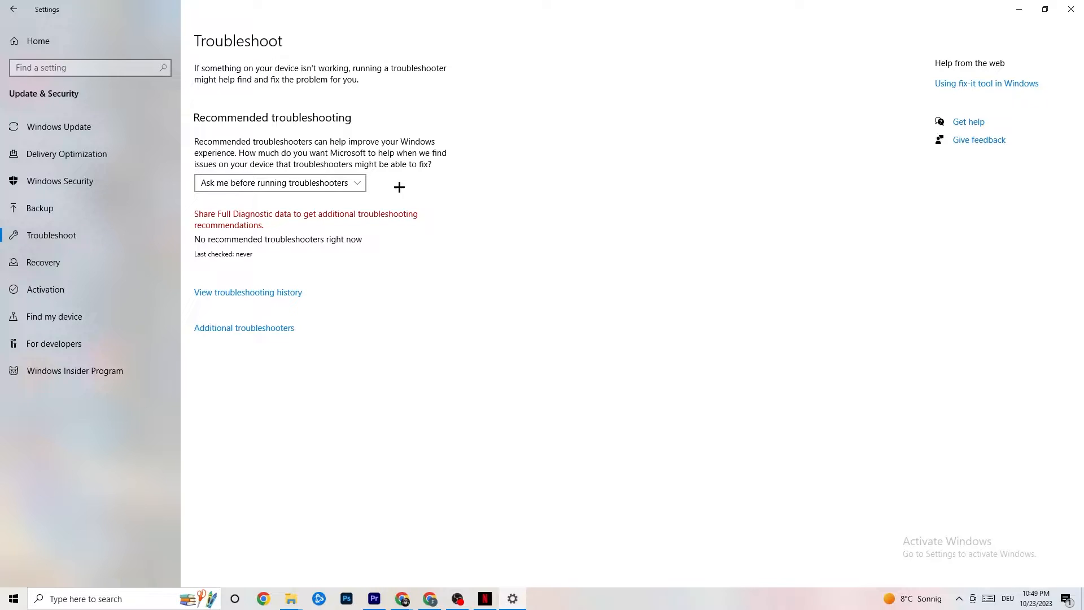
mouse_move(592, 82)
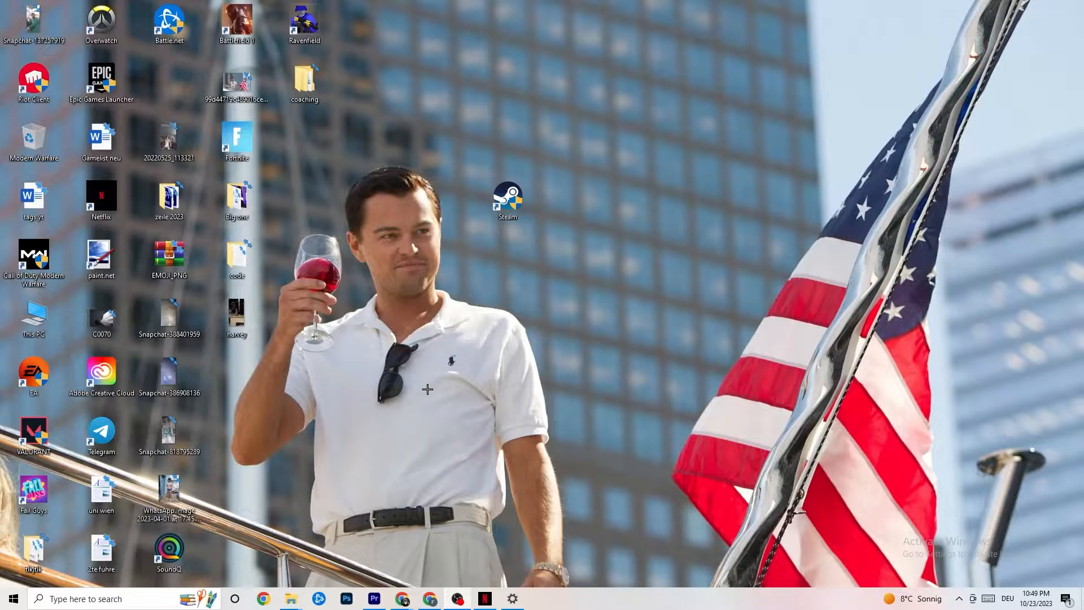
Step: Nudge the Steam desktop shortcut lower and run Steam as administrator
left_click_drag(507, 201, 496, 210)
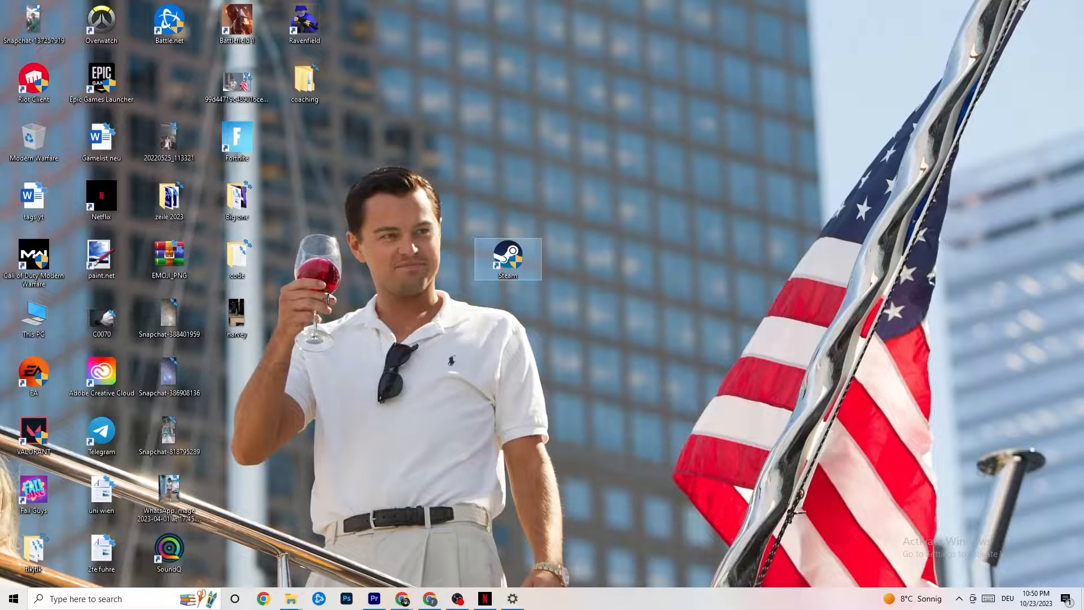
right_click(509, 260)
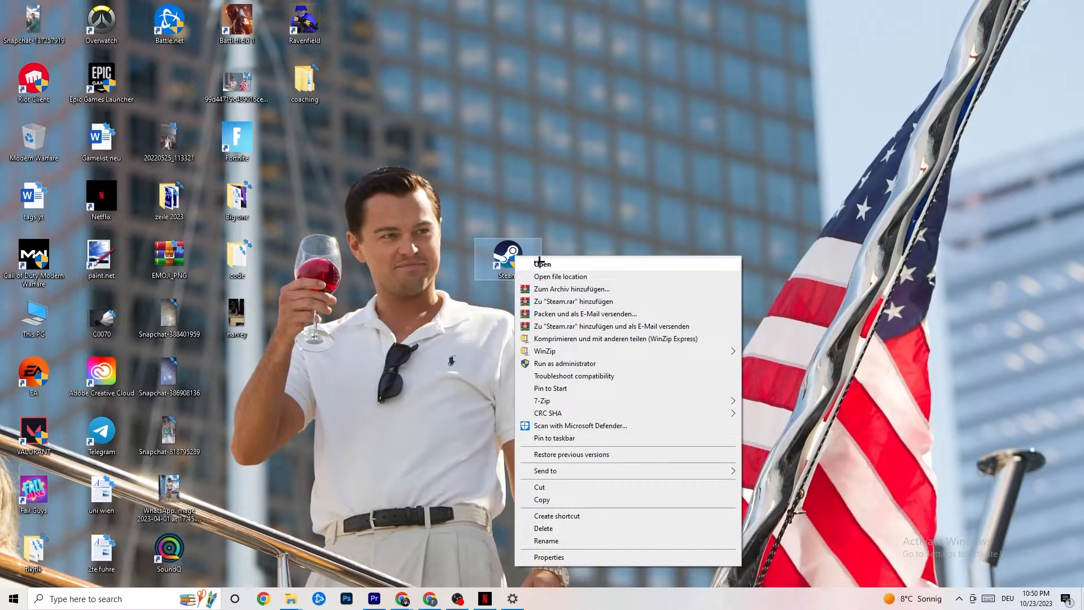
mouse_move(555, 363)
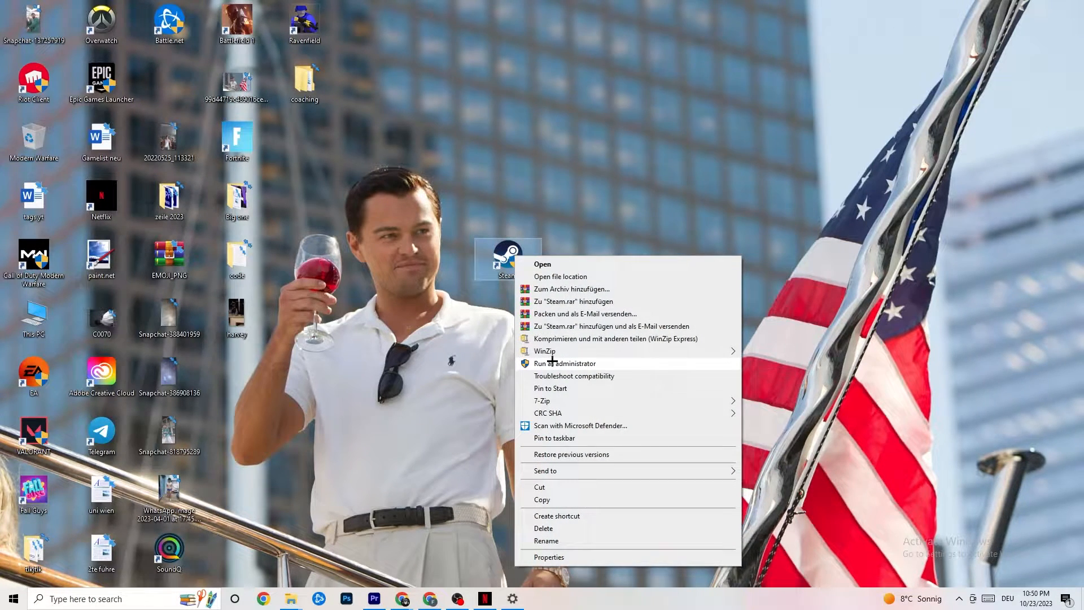
left_click(400, 328)
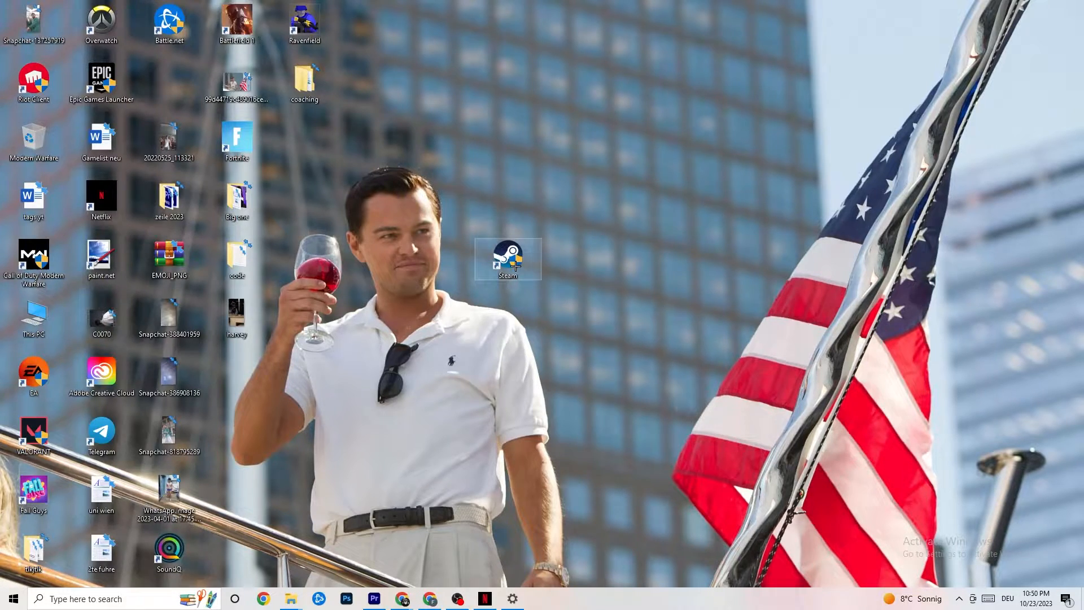
Step: Set the Steam shortcut's compatibility mode to Windows 8 in Properties and confirm with OK
right_click(509, 266)
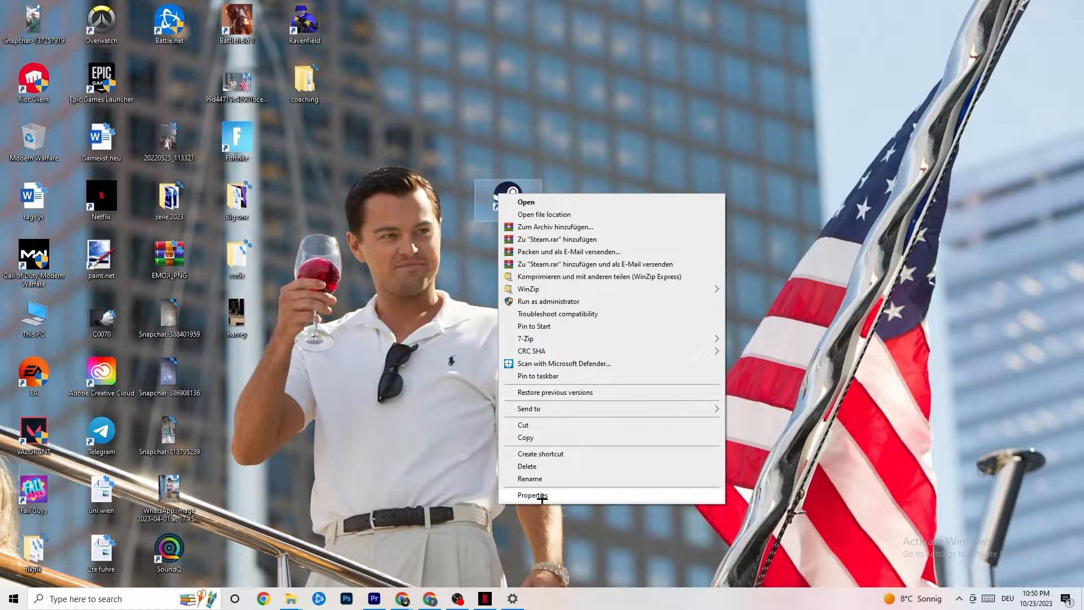
left_click(532, 495)
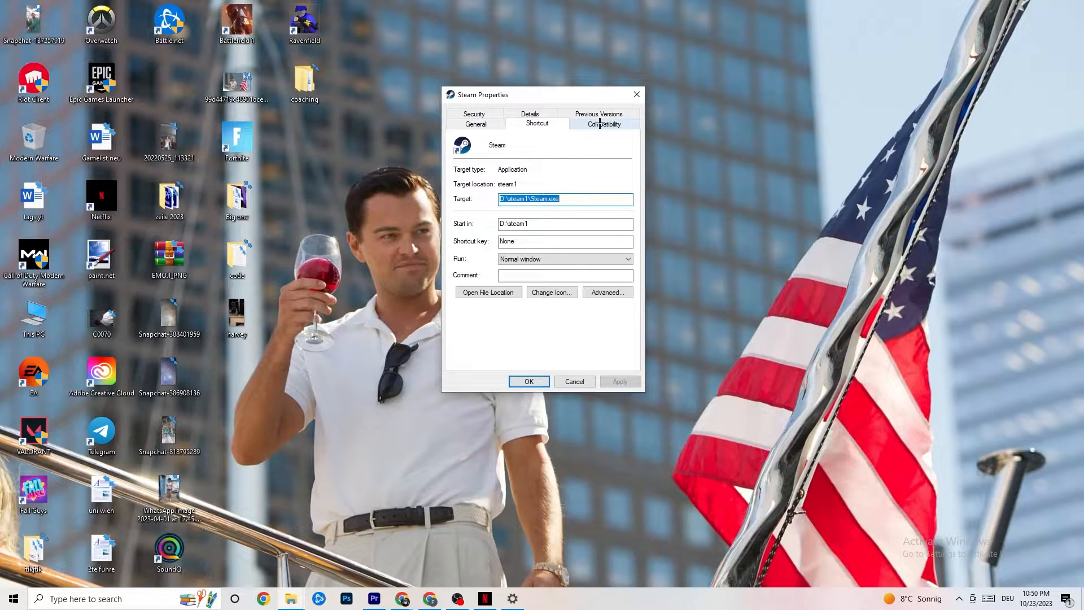
left_click(603, 123)
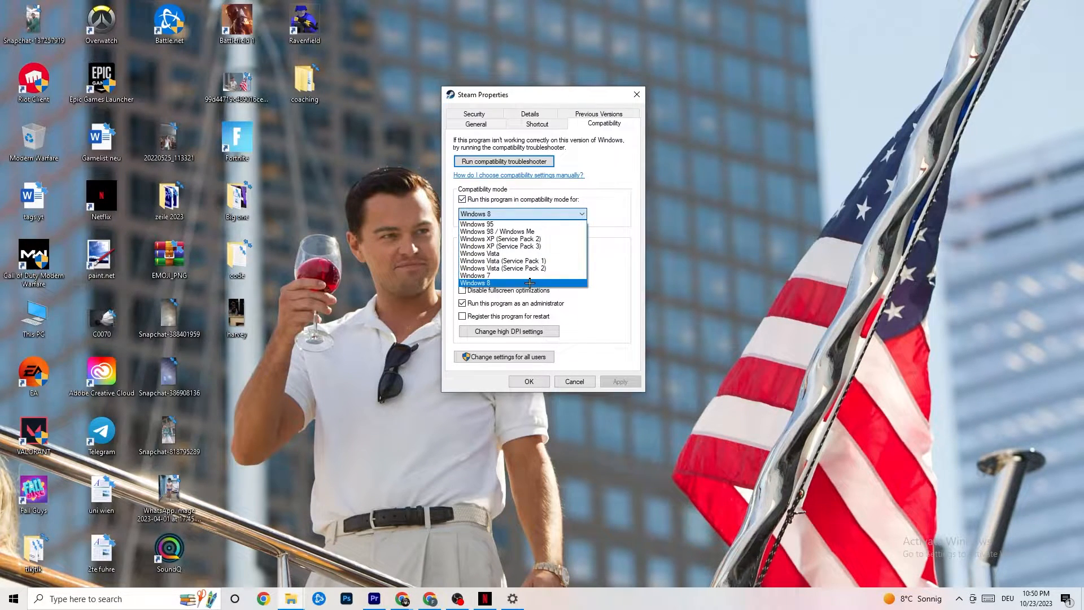
left_click(474, 283)
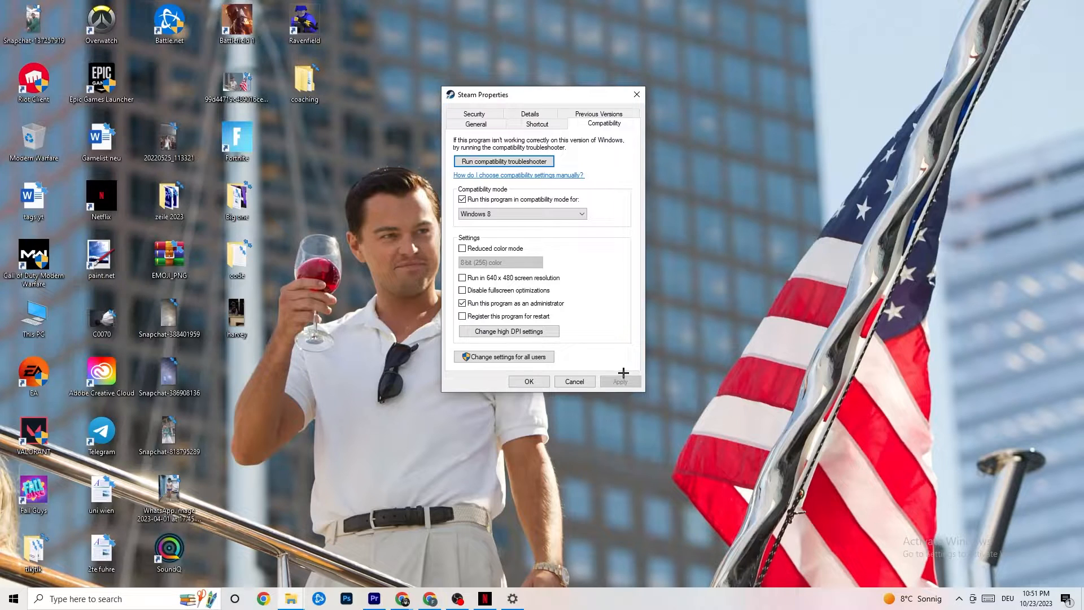
mouse_move(639, 384)
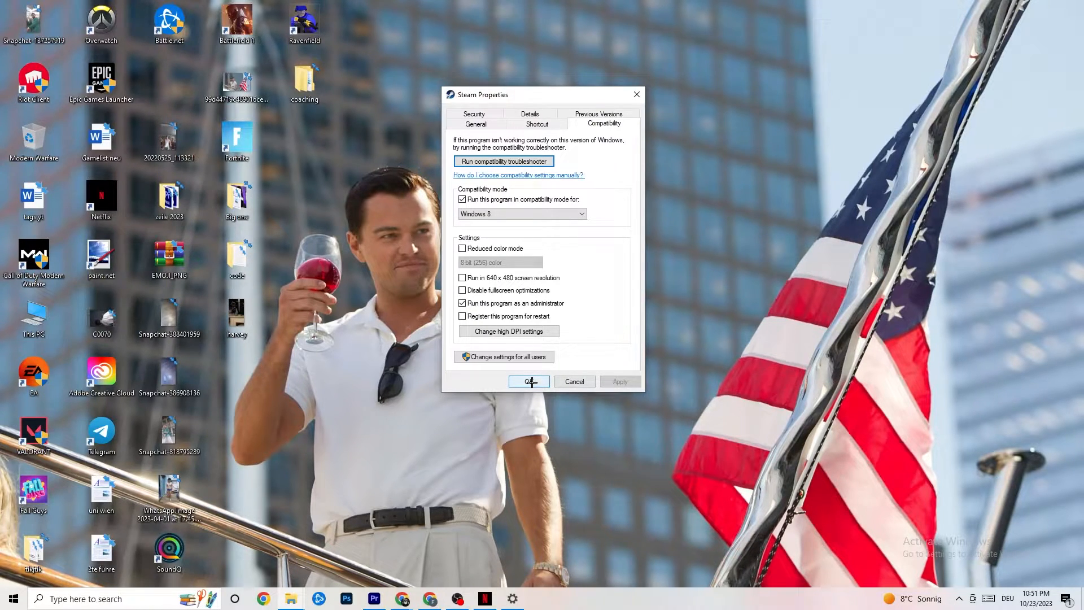
left_click(528, 381)
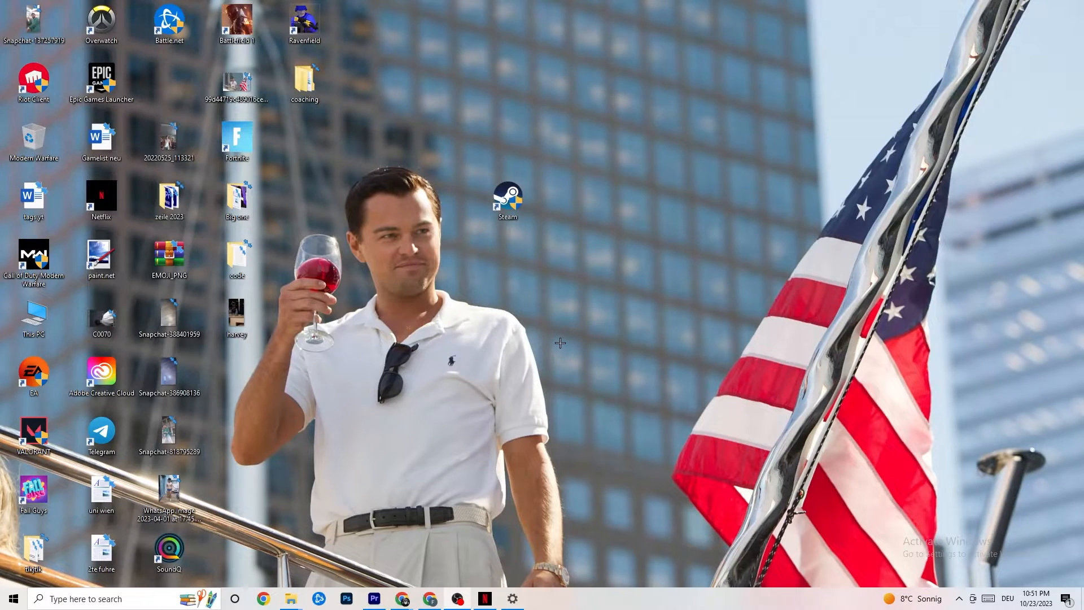
mouse_move(362, 438)
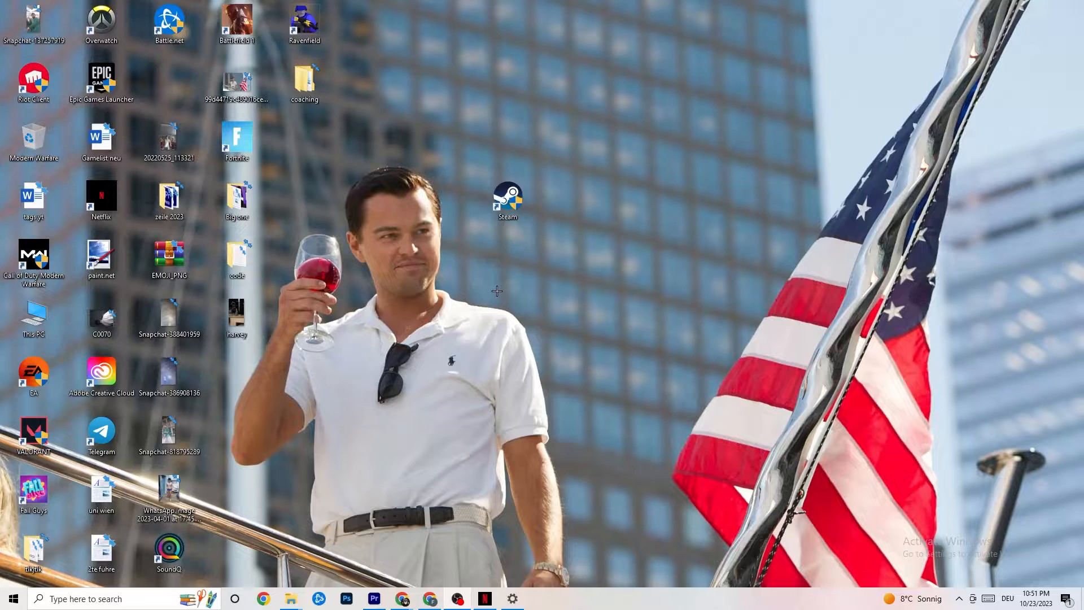
mouse_move(508, 222)
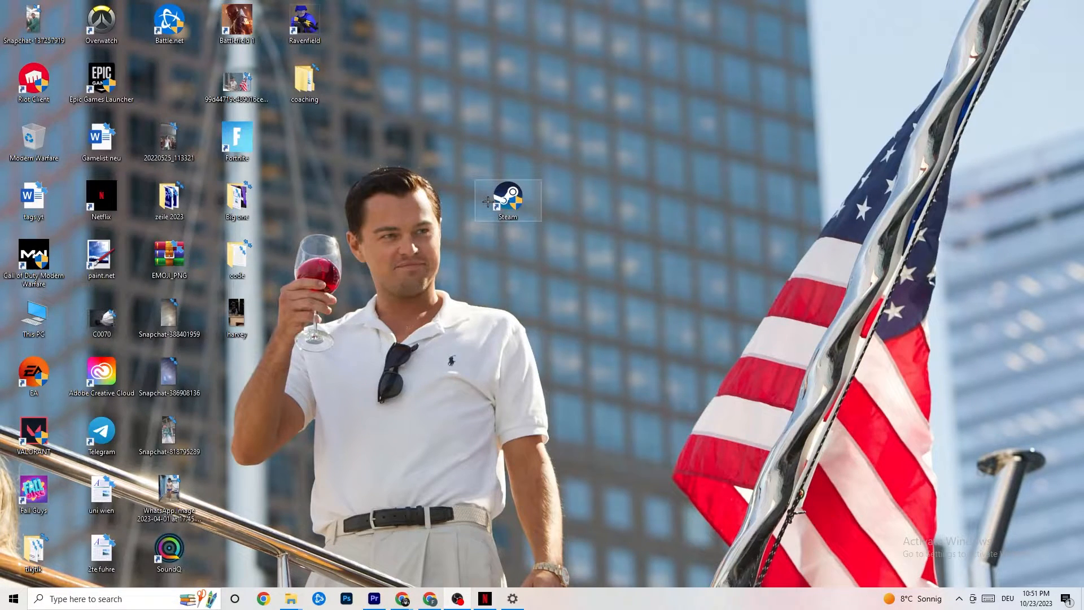
Step: Dismiss the Steam shortcut menu and open Windows Settings on the Display page
right_click(508, 199)
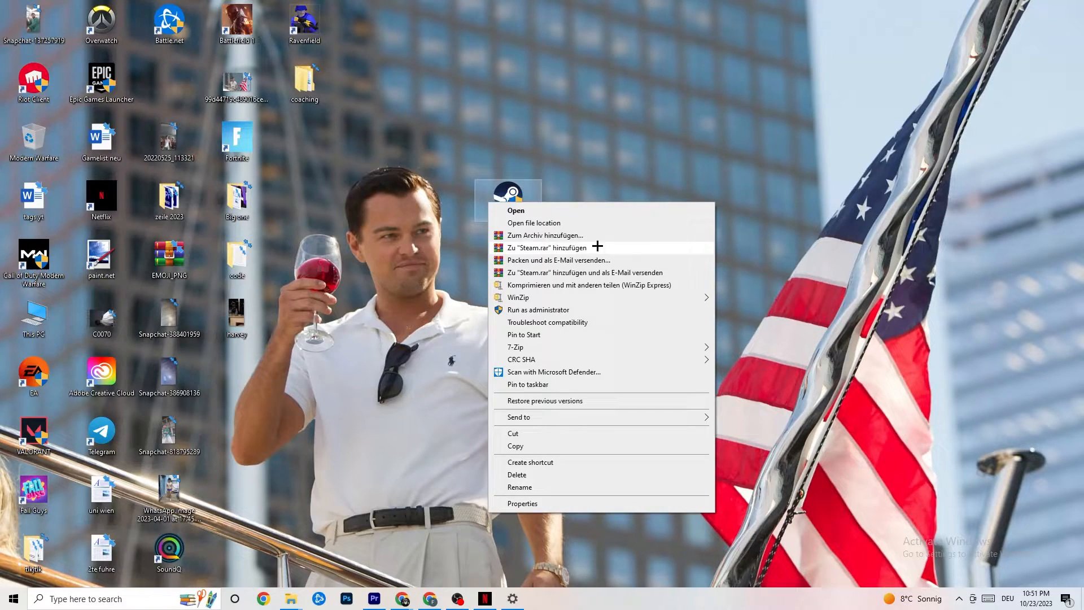
left_click(466, 251)
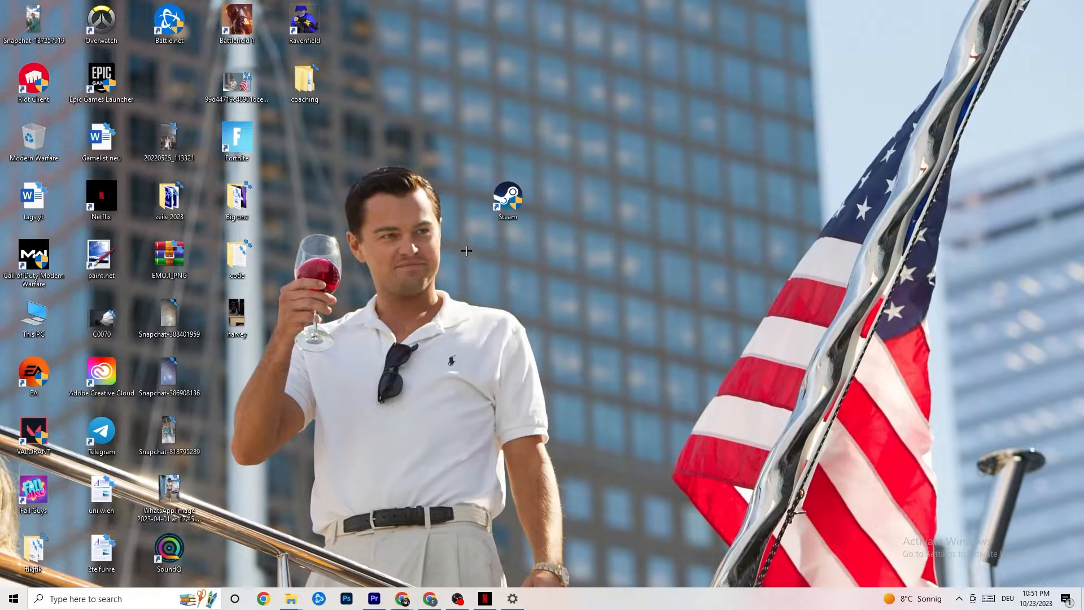
mouse_move(475, 237)
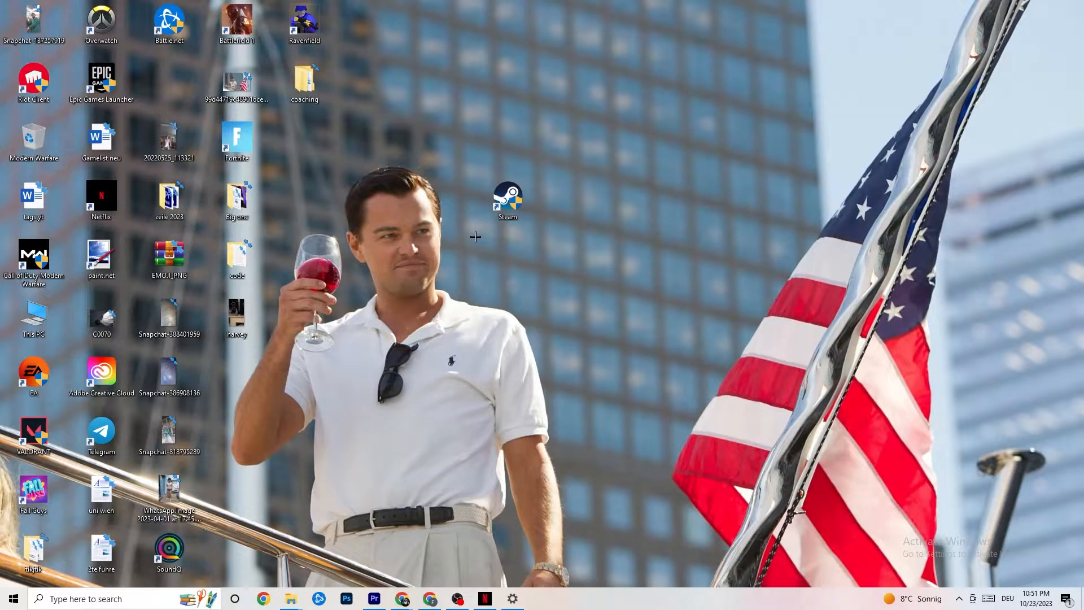
mouse_move(506, 293)
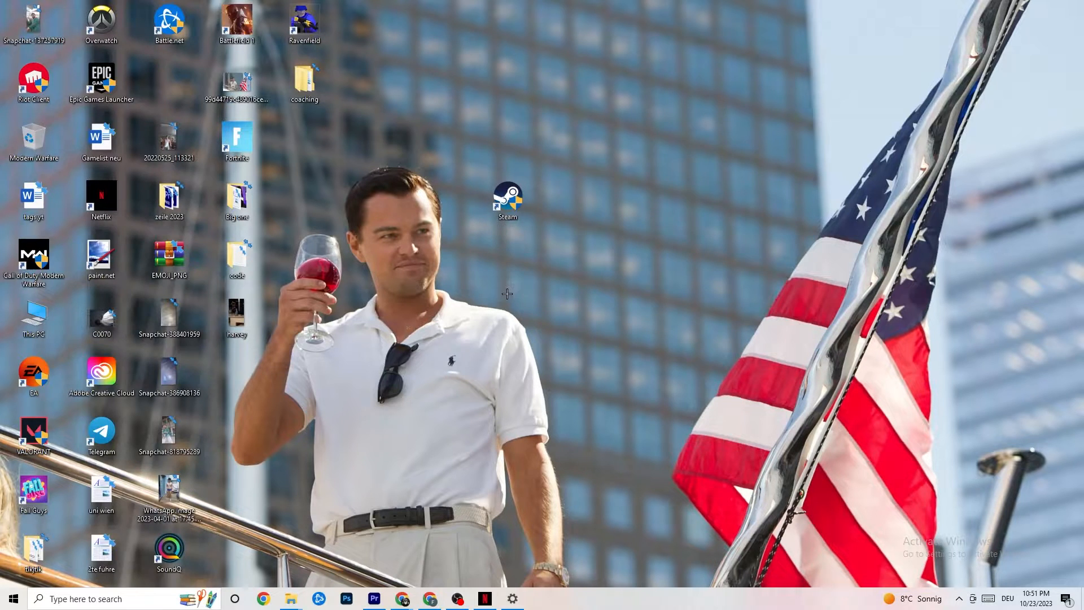
left_click(15, 599)
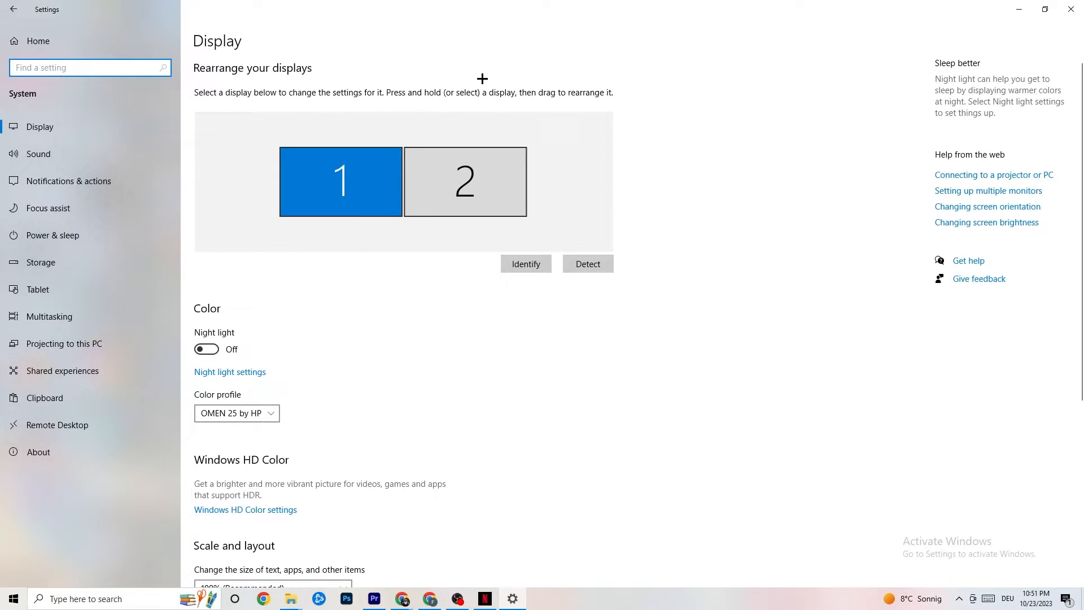
mouse_move(516, 104)
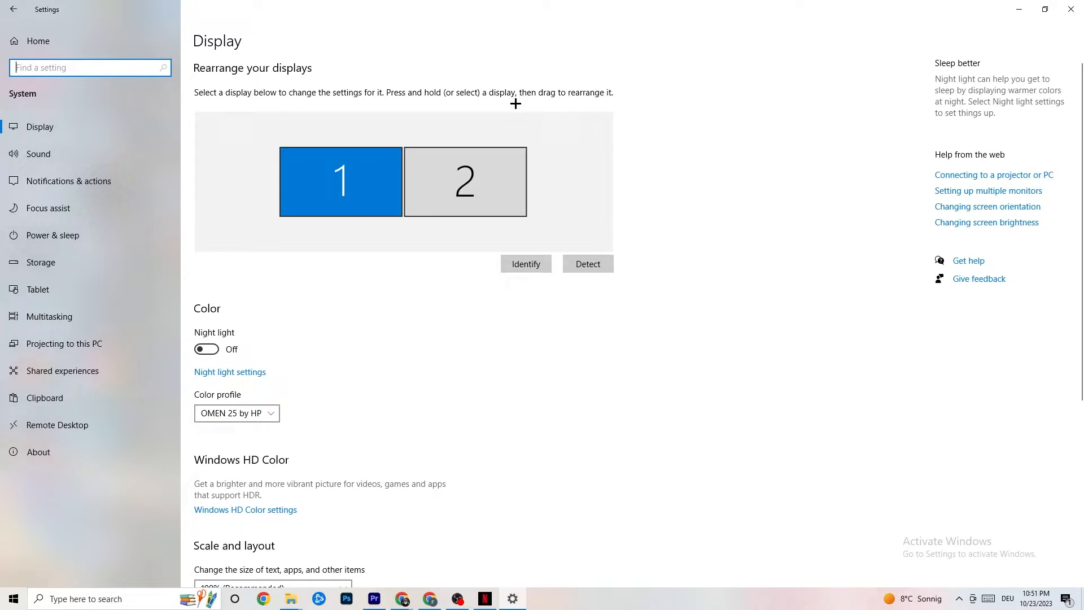
mouse_move(519, 111)
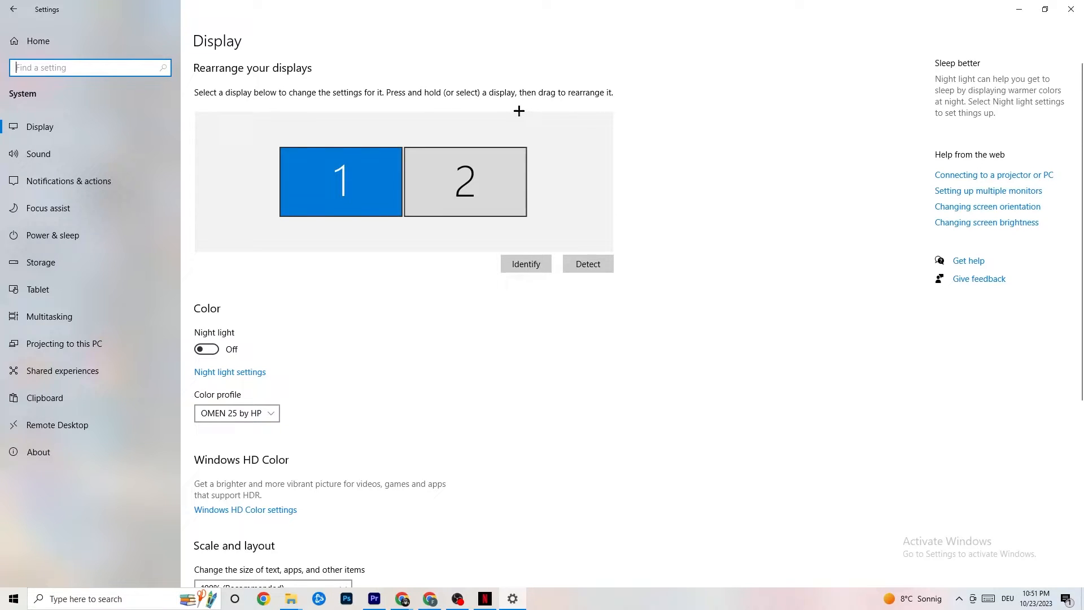
mouse_move(284, 255)
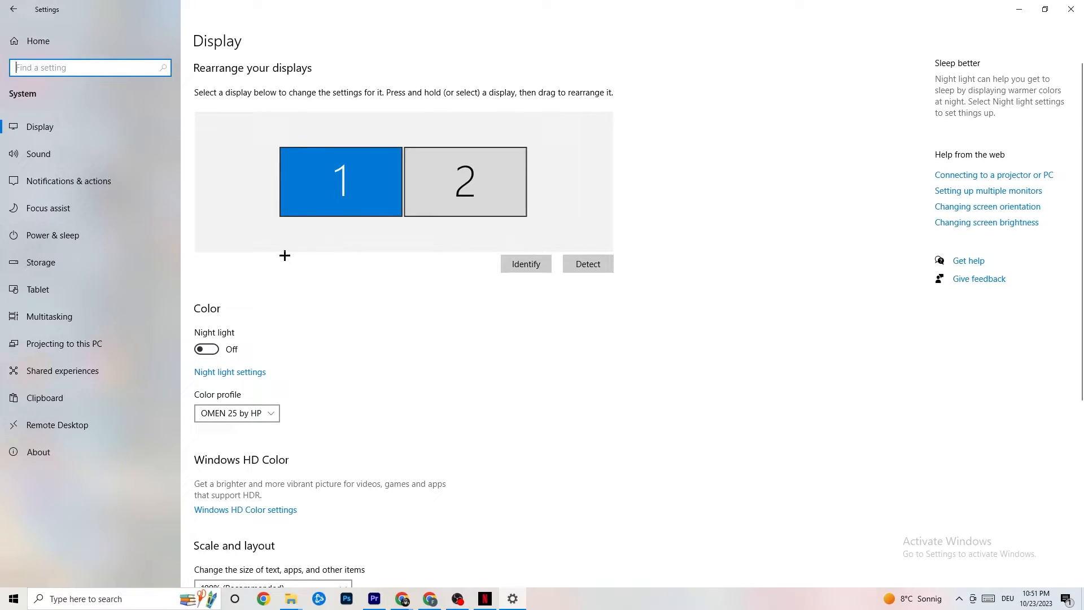
scroll("down", 3)
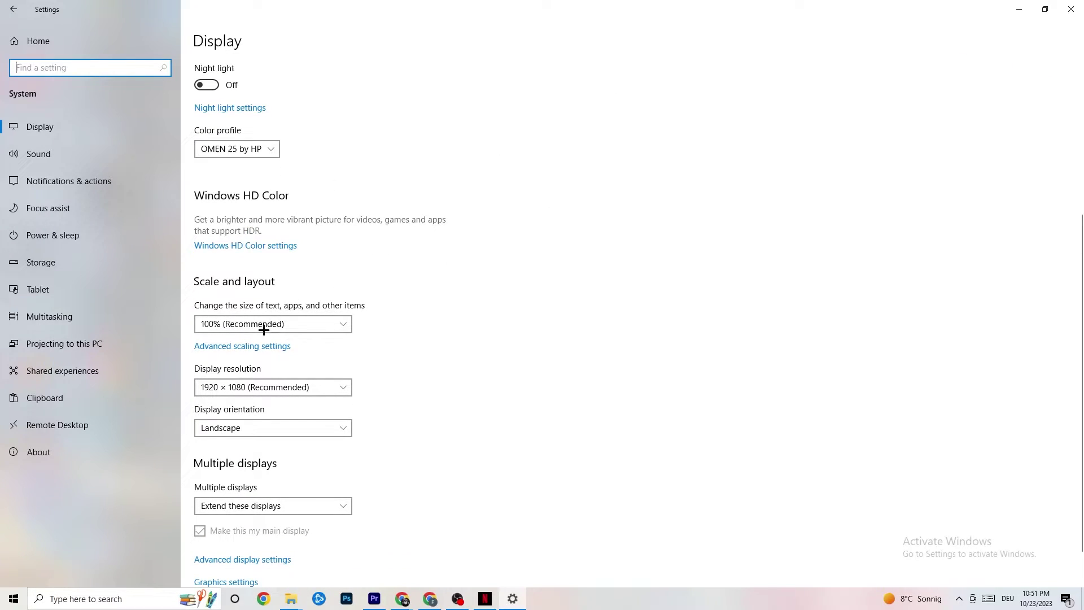
mouse_move(241, 332)
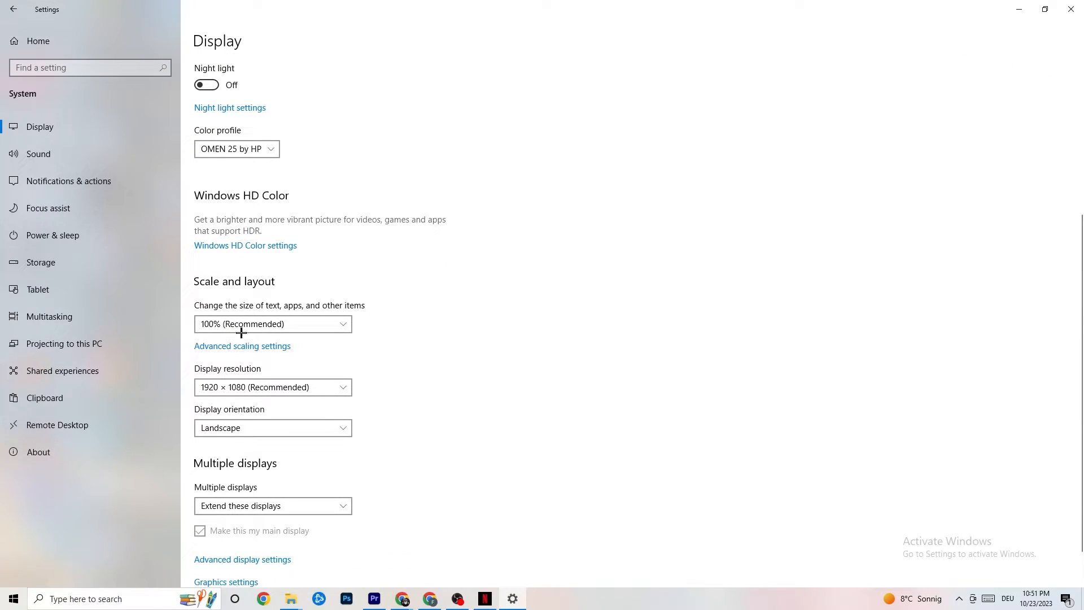
left_click(273, 324)
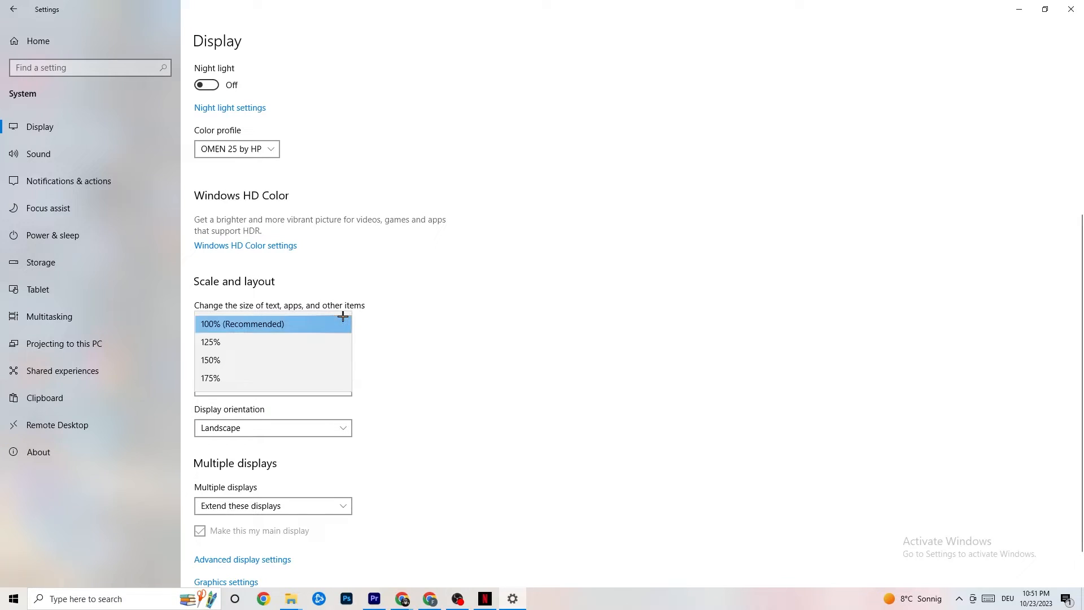
left_click(273, 324)
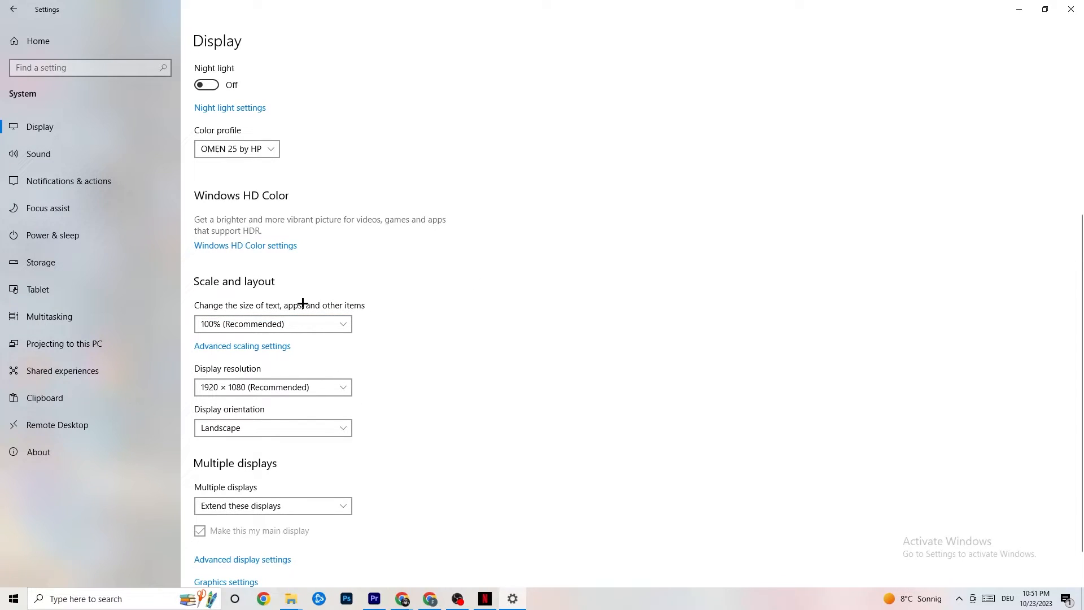
mouse_move(294, 277)
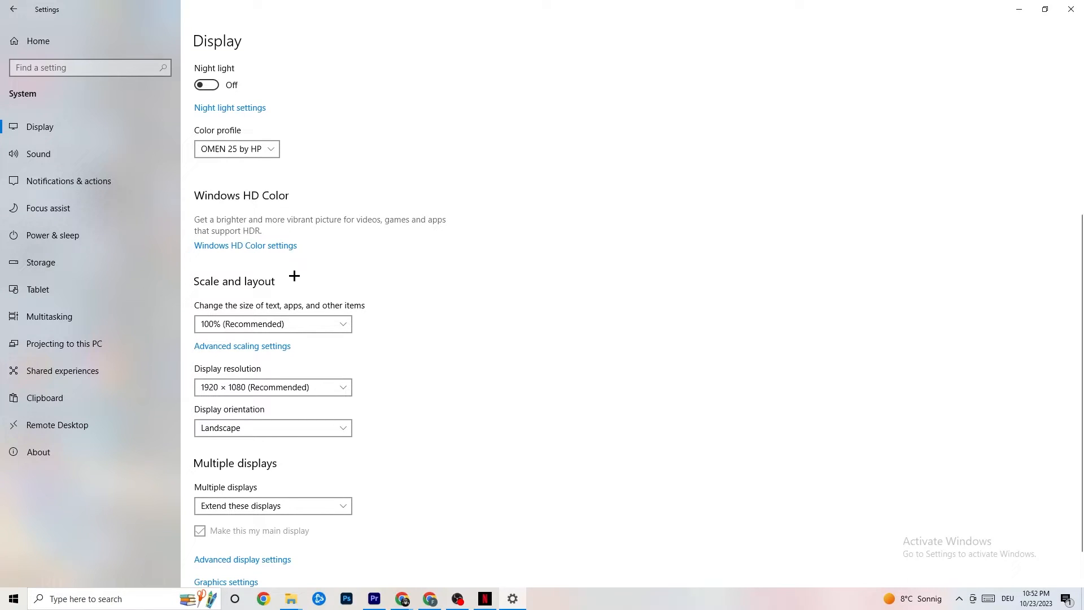
mouse_move(73, 232)
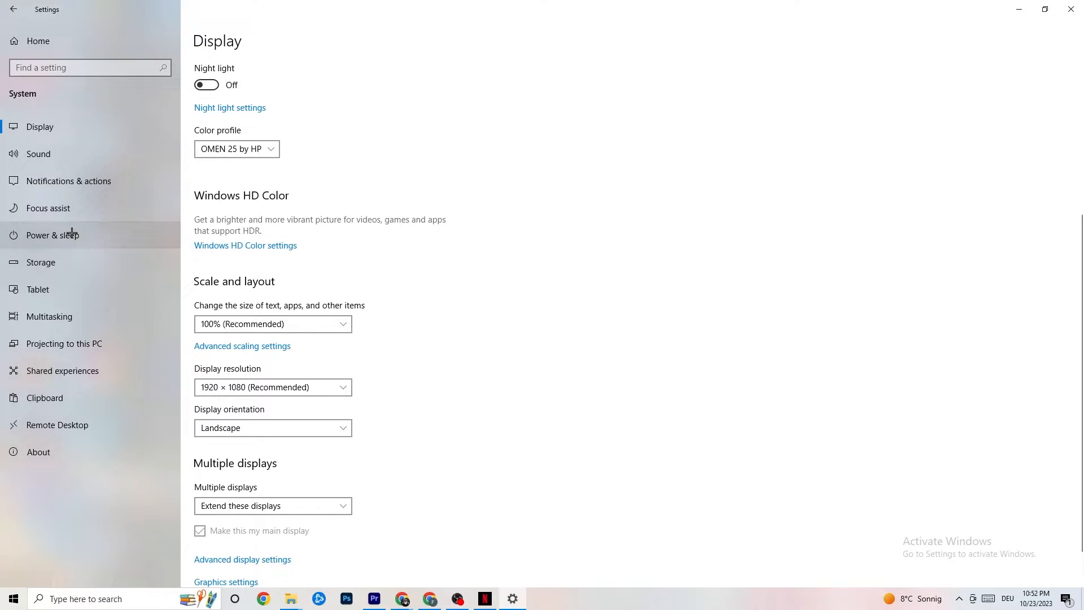
Step: Review the plans in Power Options from Power & sleep, leaving Balanced selected, then close it
left_click(53, 235)
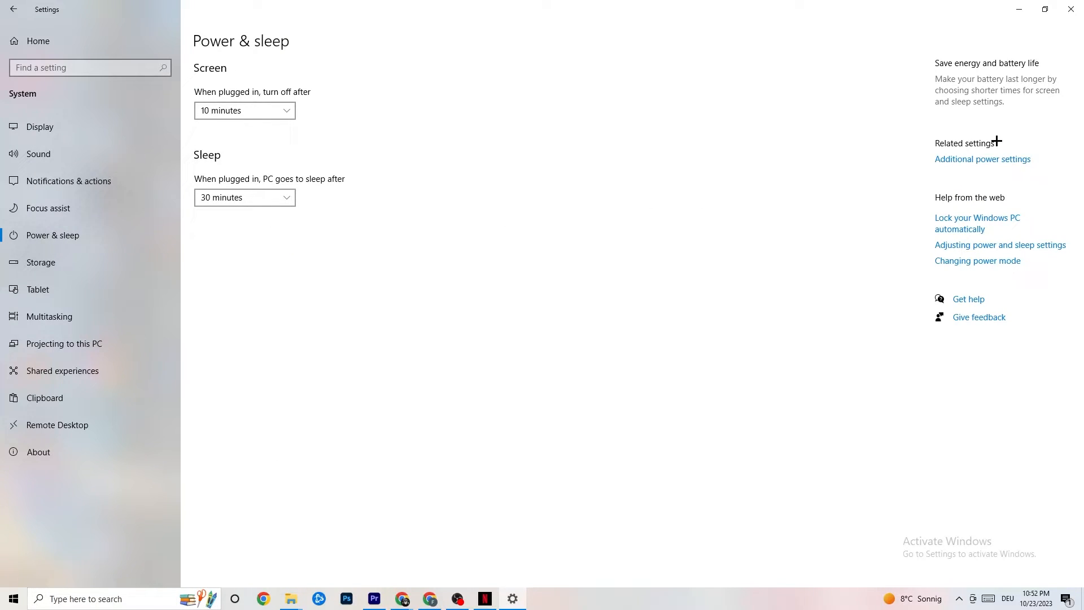
left_click(982, 158)
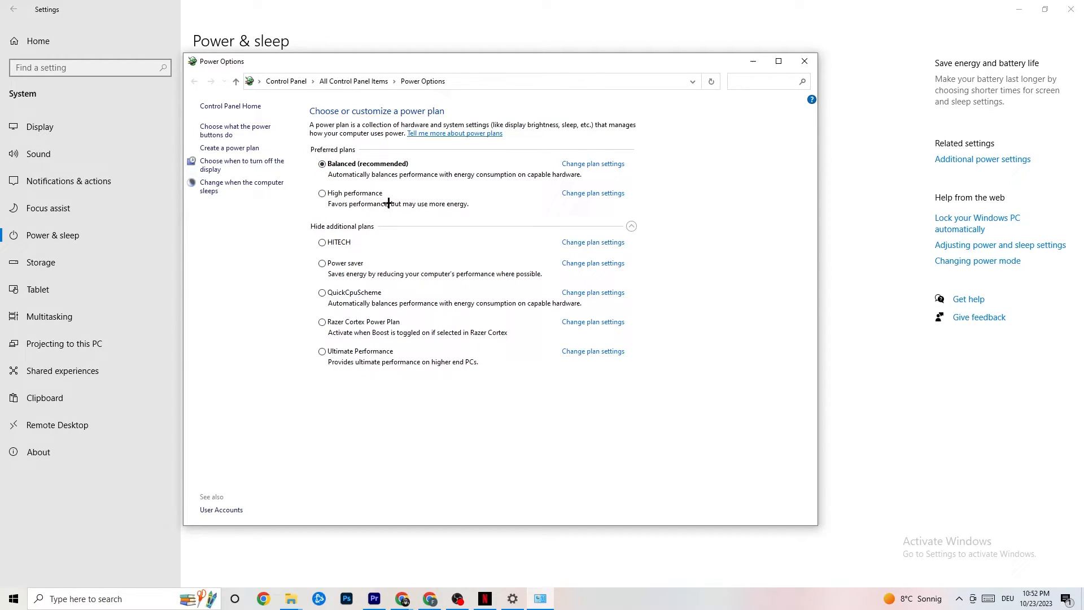
mouse_move(309, 338)
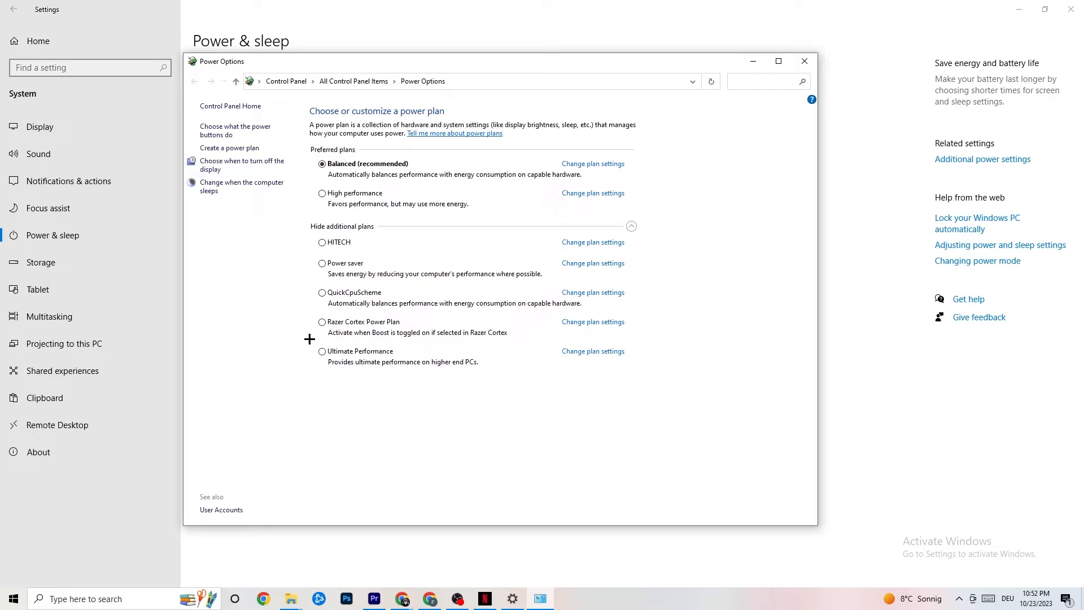
mouse_move(371, 212)
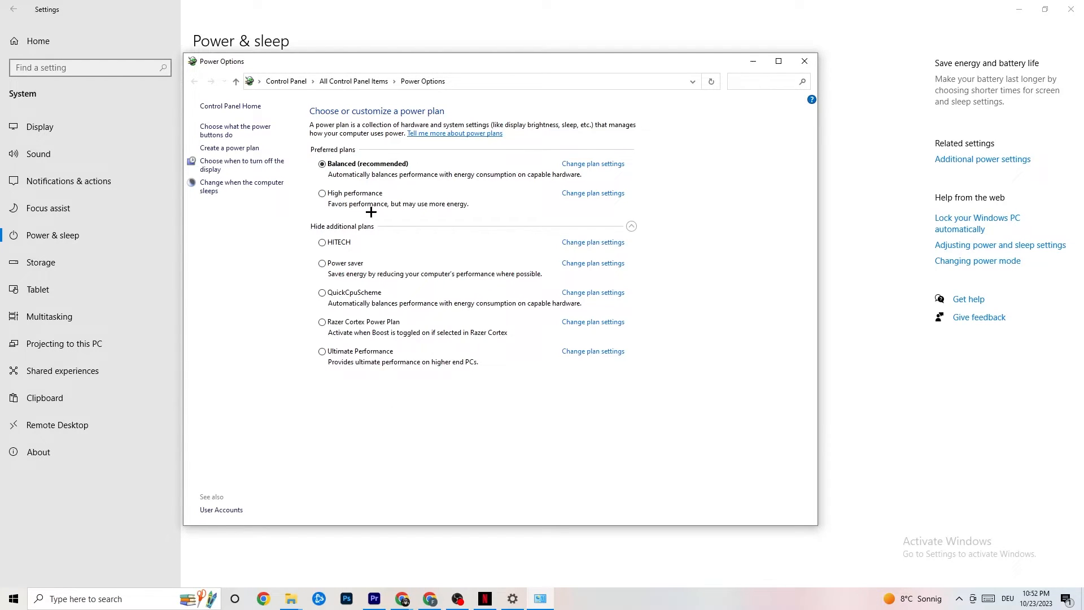
mouse_move(486, 144)
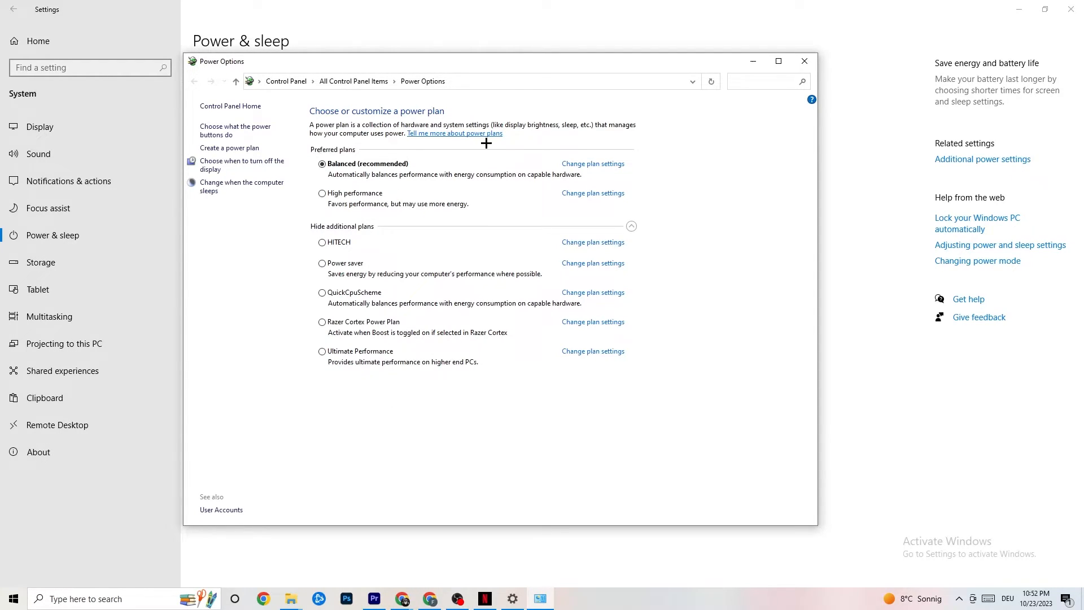
mouse_move(804, 61)
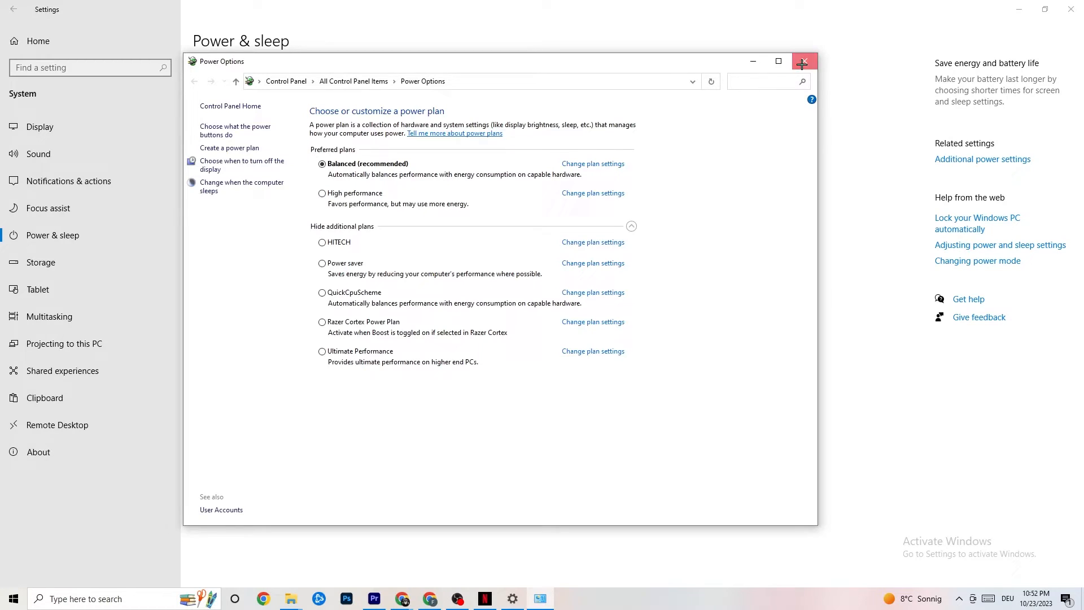
left_click(803, 61)
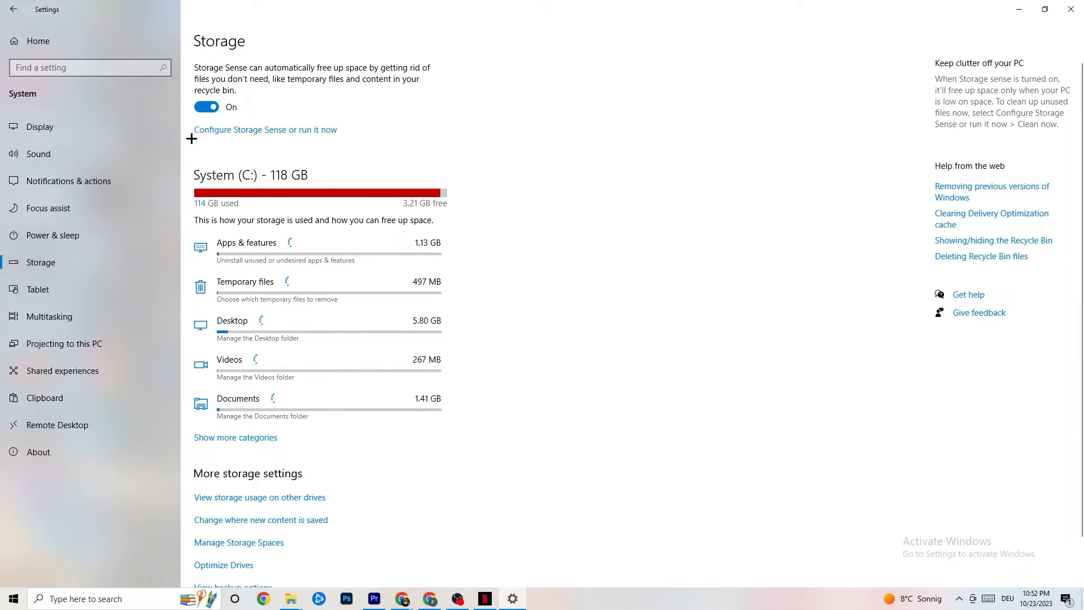
Step: Keep Storage Sense running every week with 14-day recycle bin cleanup, then go back home
left_click(266, 129)
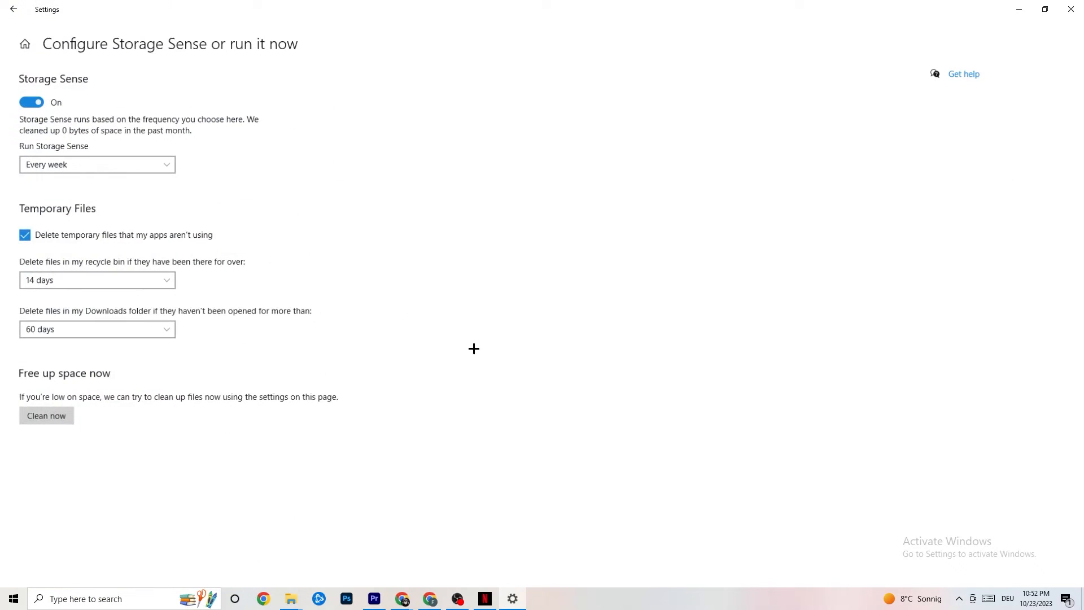
left_click(97, 164)
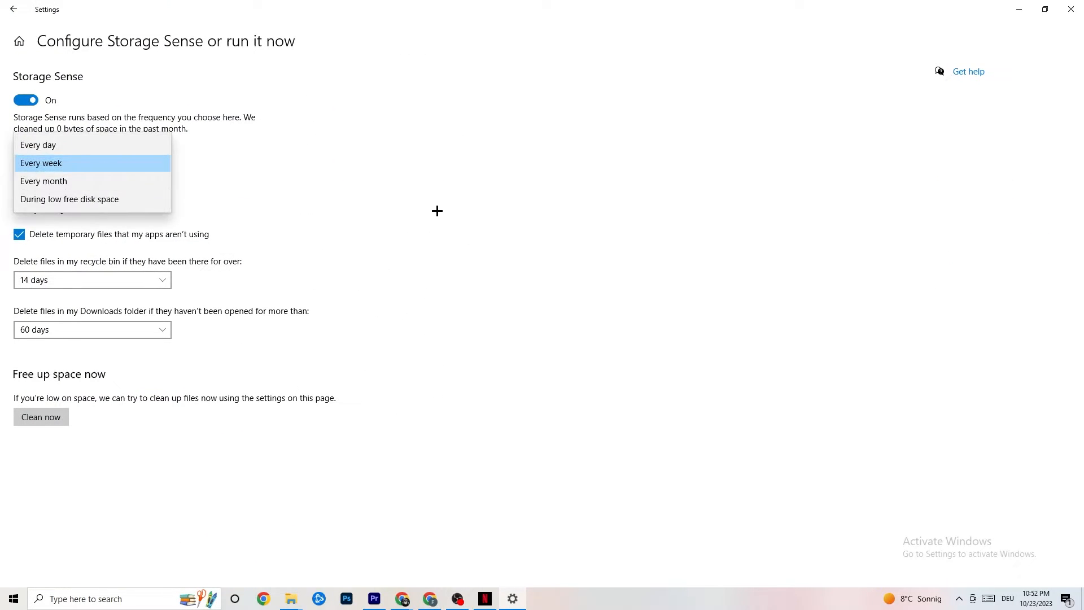
left_click(40, 163)
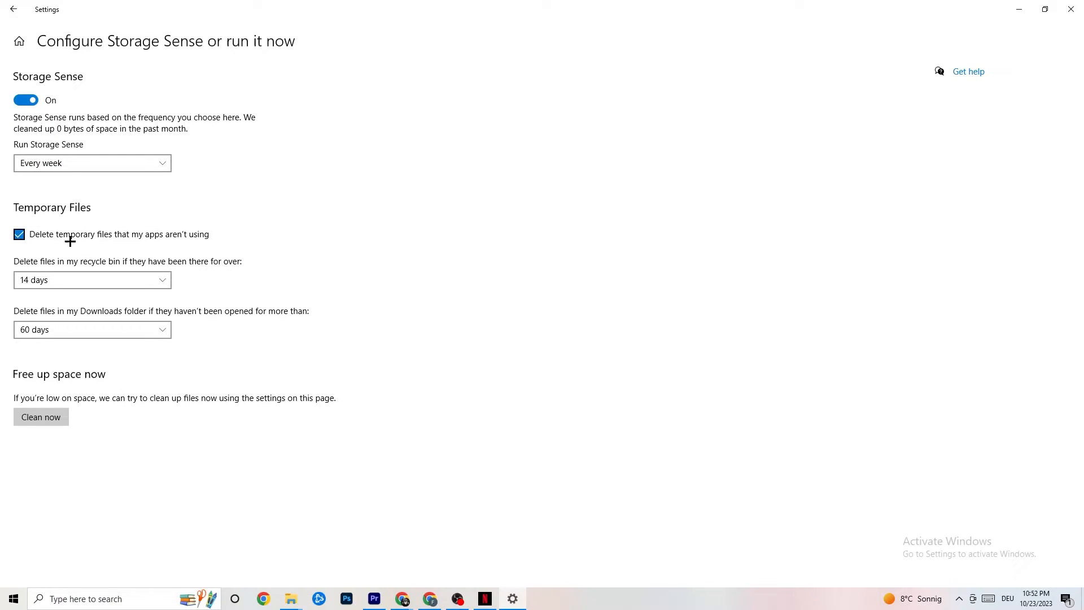
left_click(92, 280)
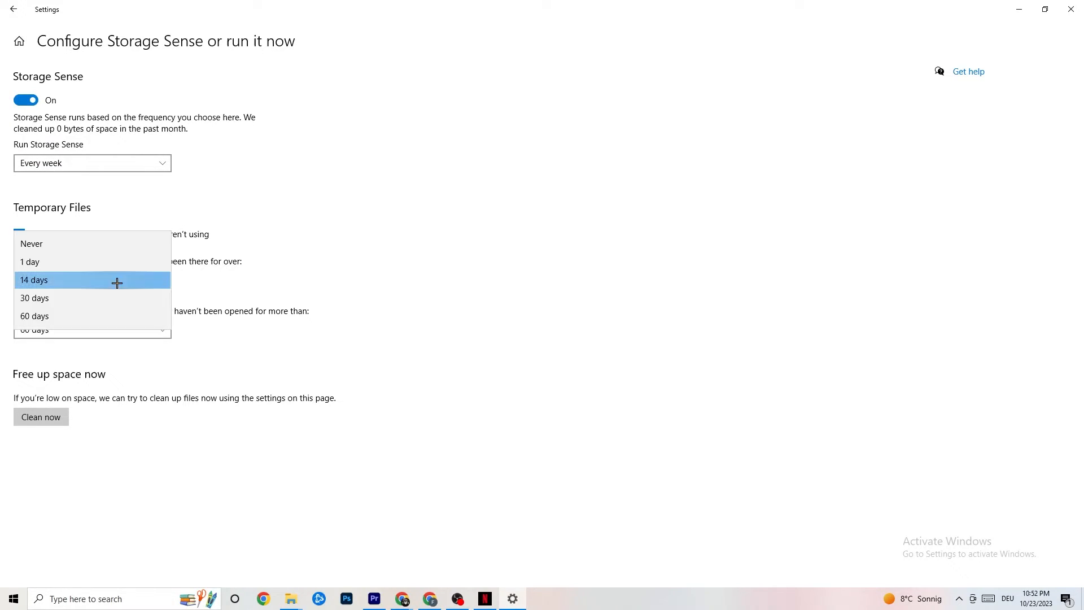
left_click(34, 280)
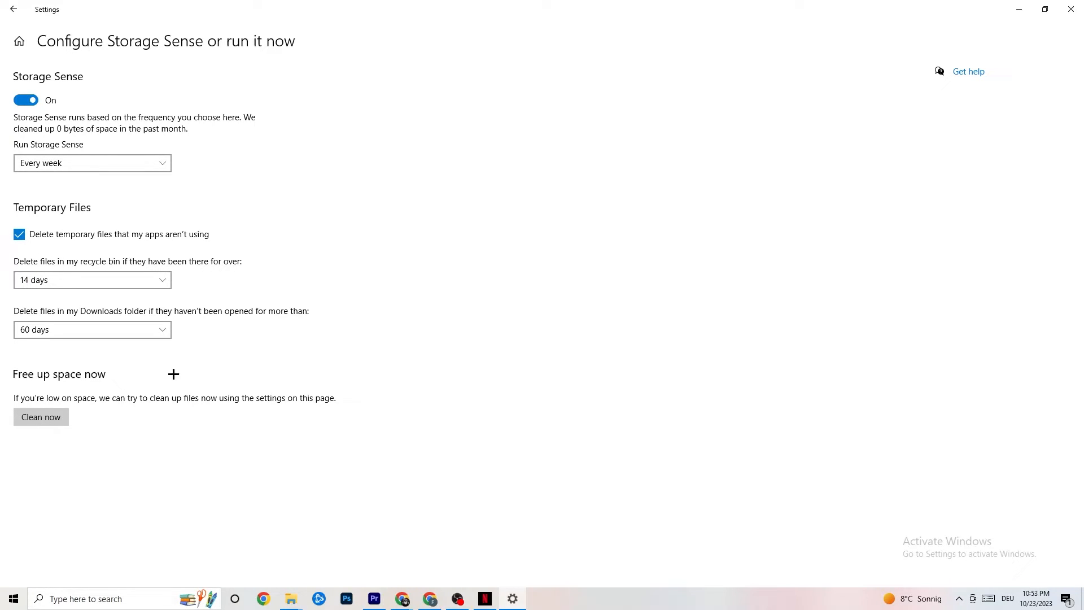
mouse_move(454, 135)
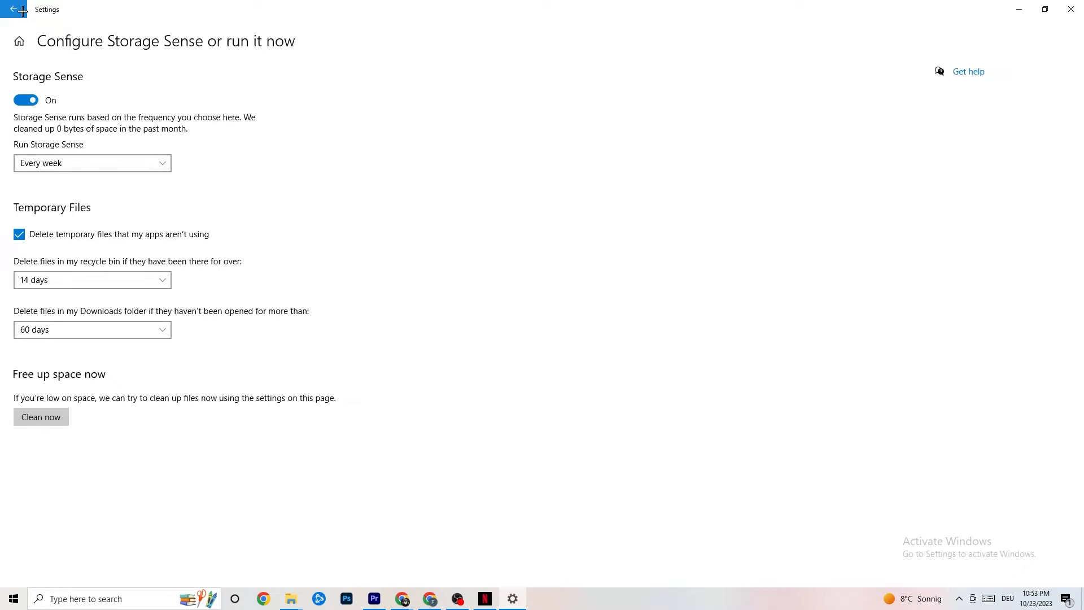
left_click(11, 9)
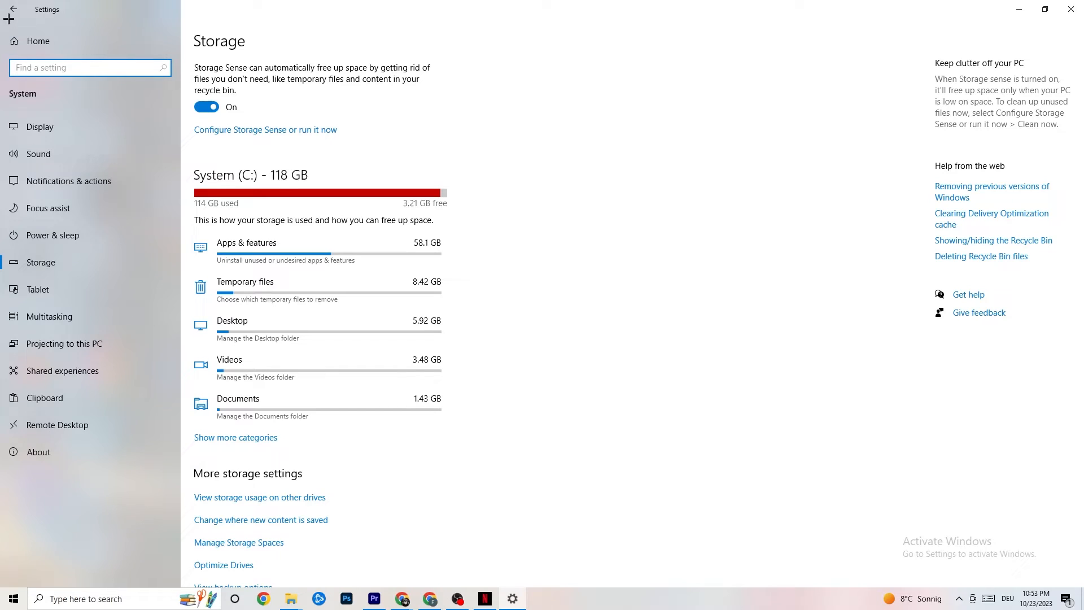
left_click(11, 17)
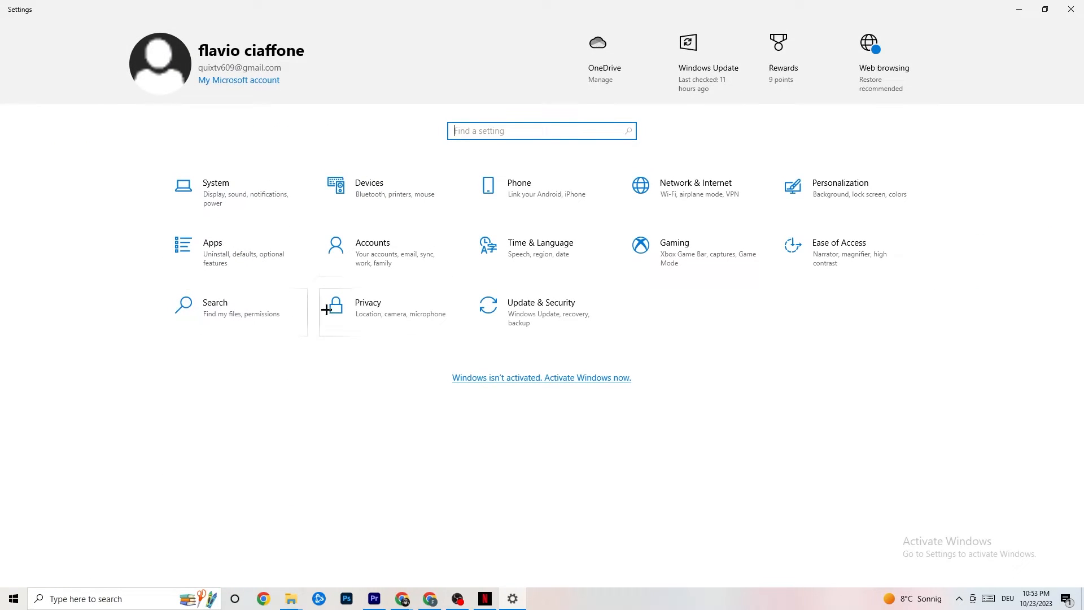
Step: Open the Gaming settings on the Xbox Game Bar page, with Game Bar off
left_click(674, 243)
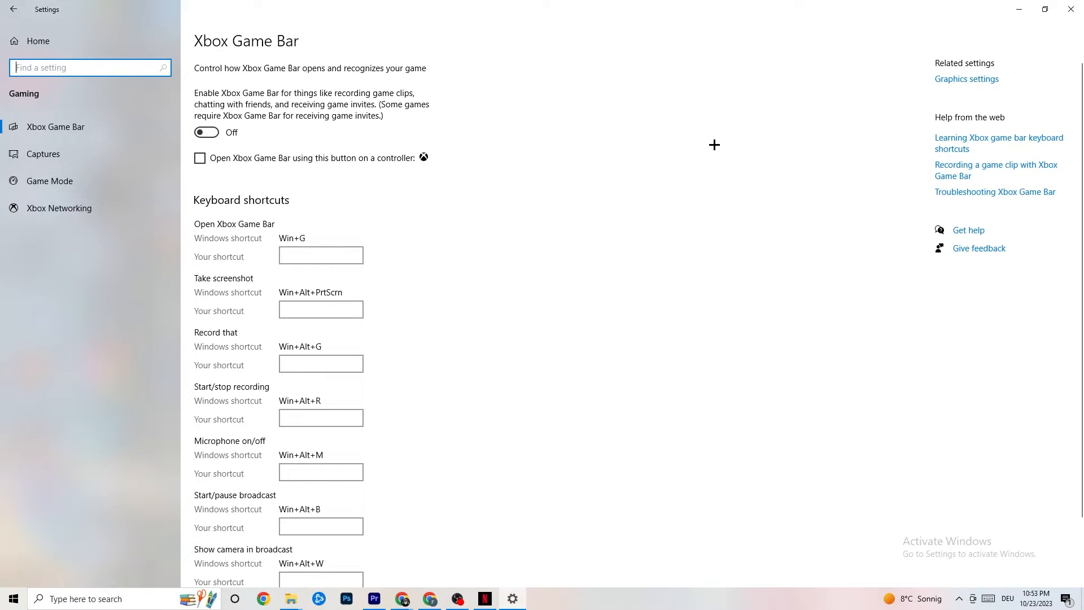
mouse_move(633, 134)
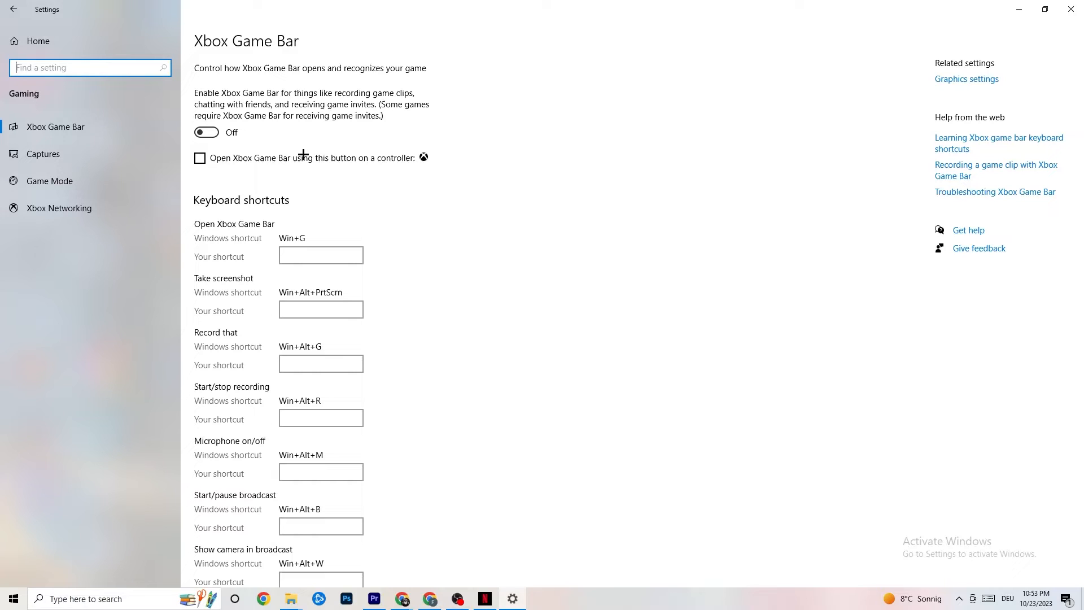
mouse_move(72, 146)
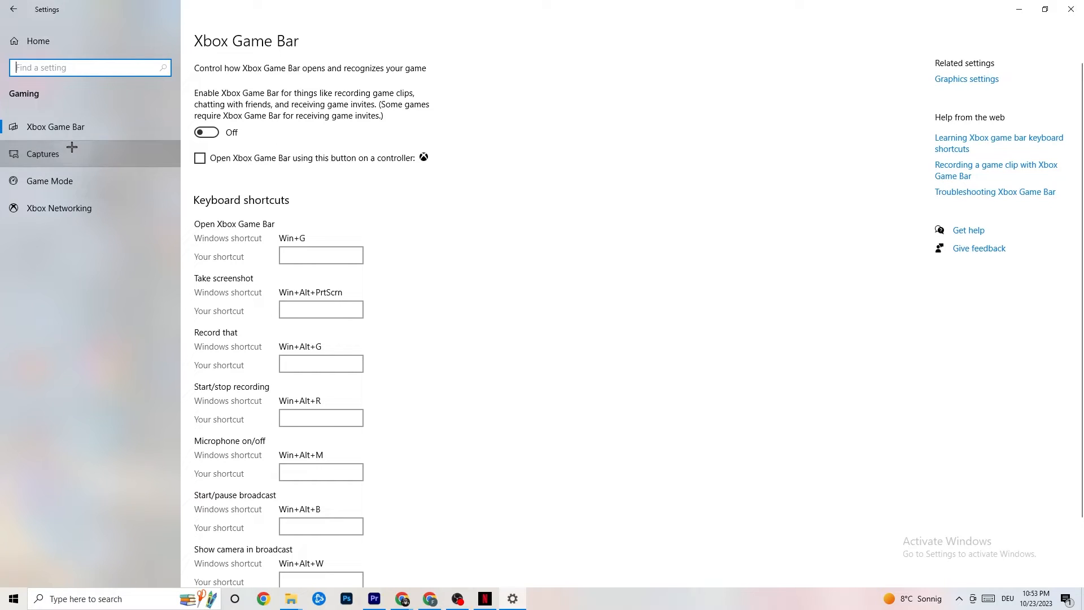
Step: Check Captures shows background recording and recorded audio off, then view Game Mode
left_click(42, 153)
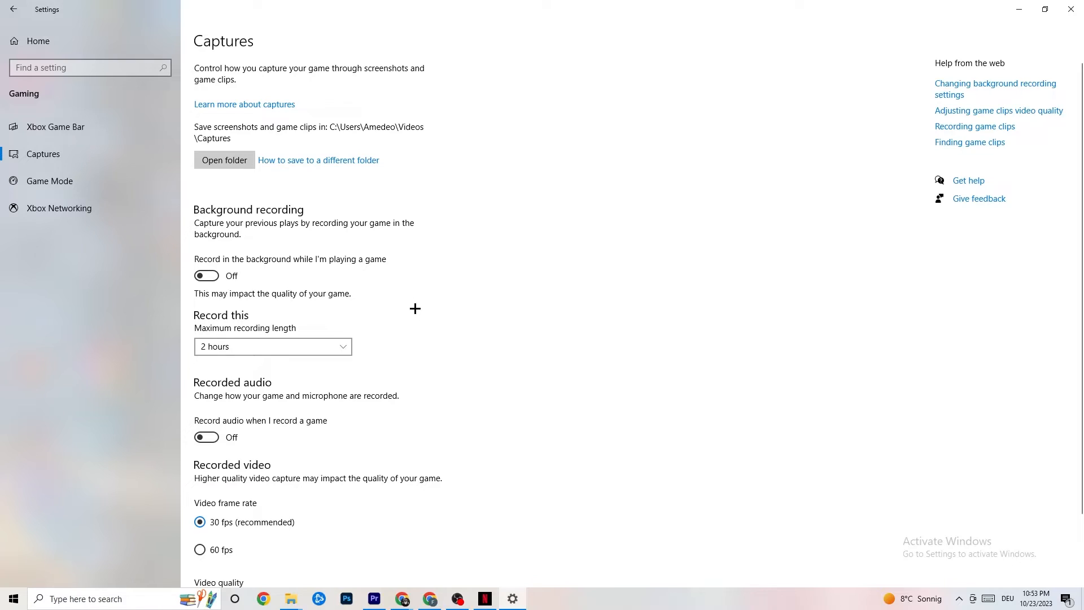
mouse_move(270, 209)
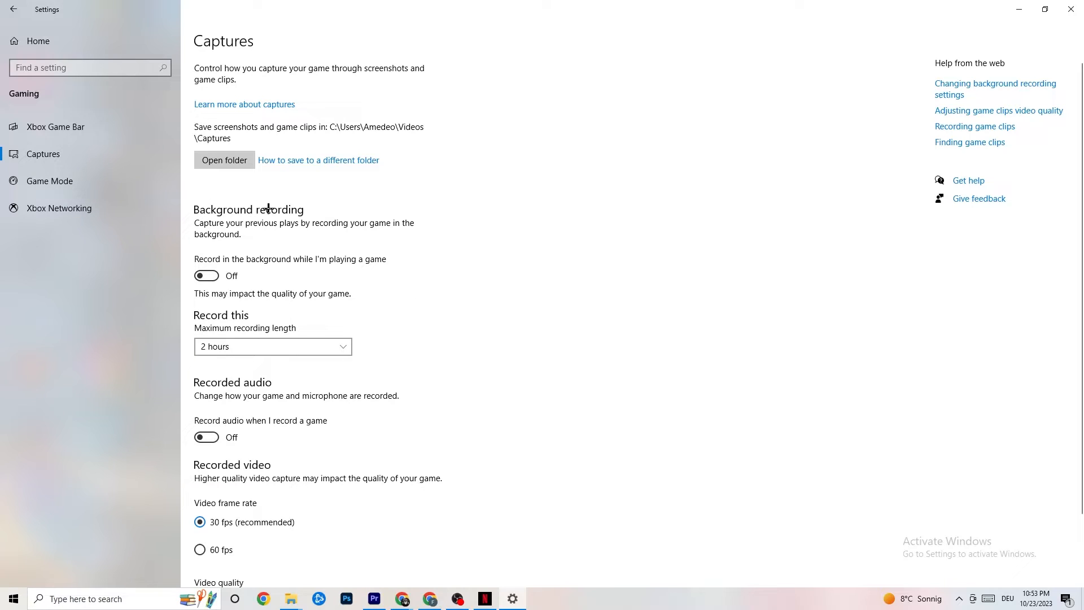
mouse_move(205, 275)
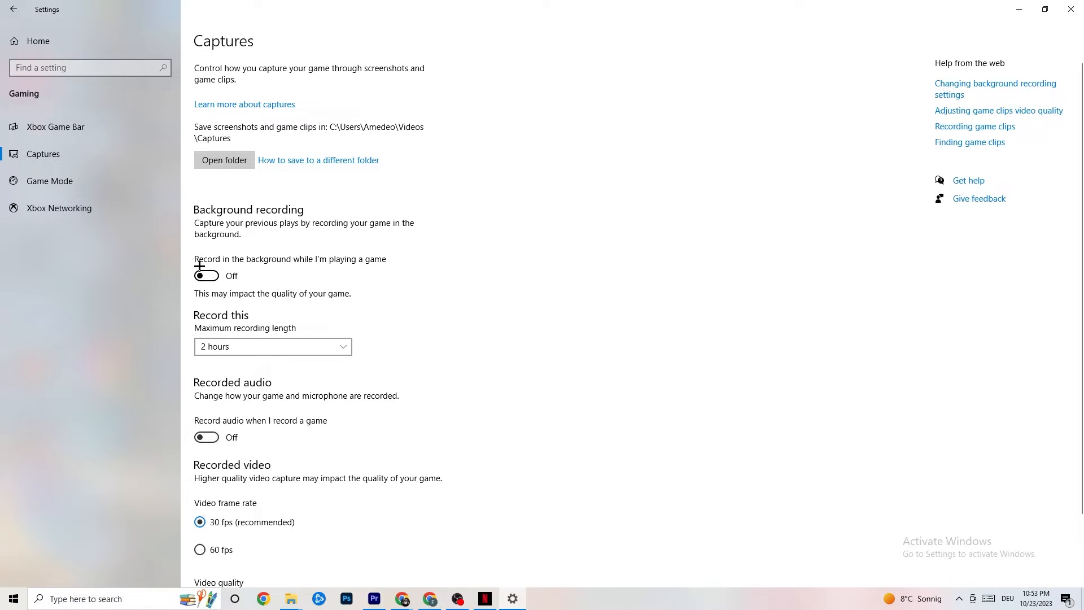
mouse_move(393, 249)
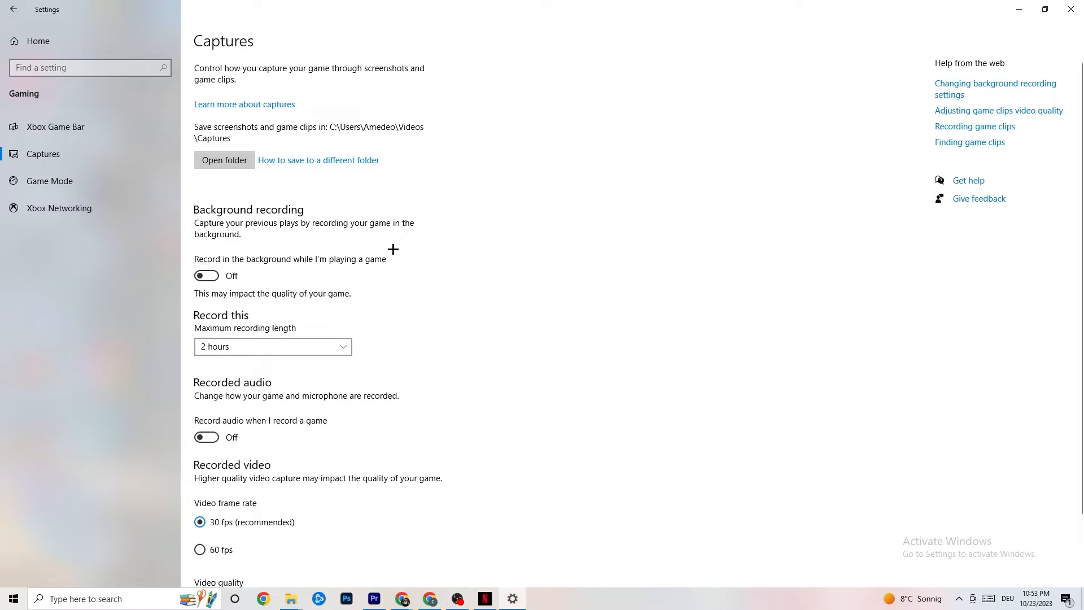
mouse_move(399, 249)
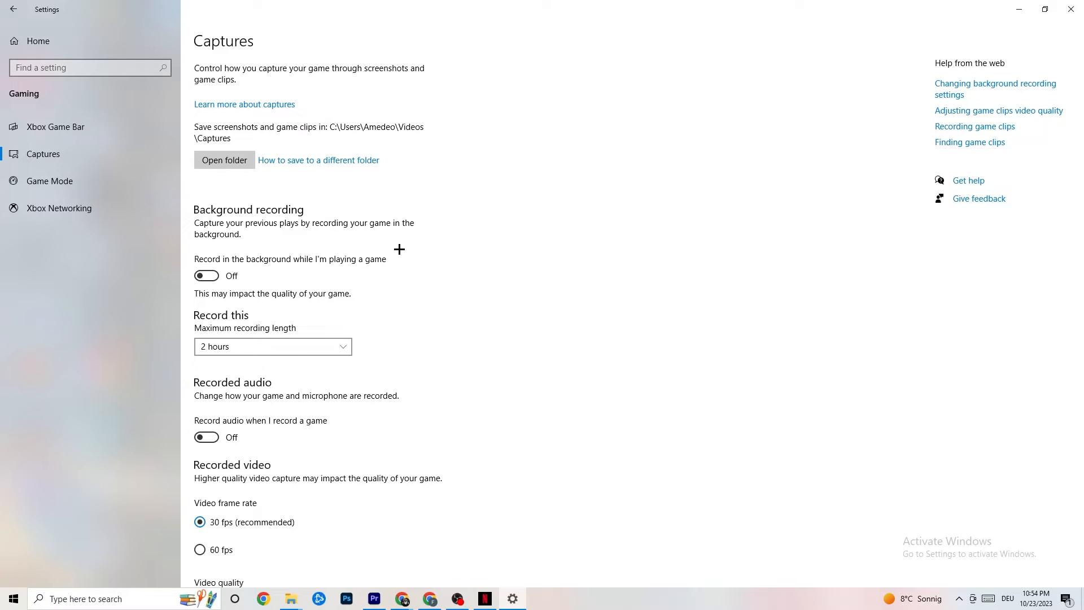
mouse_move(284, 383)
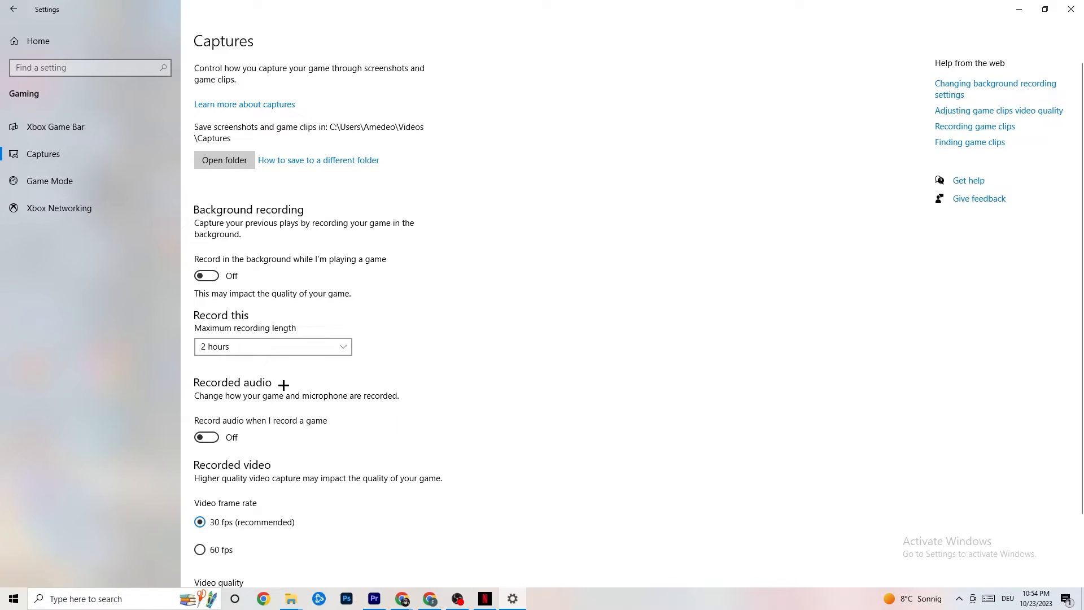
mouse_move(288, 387)
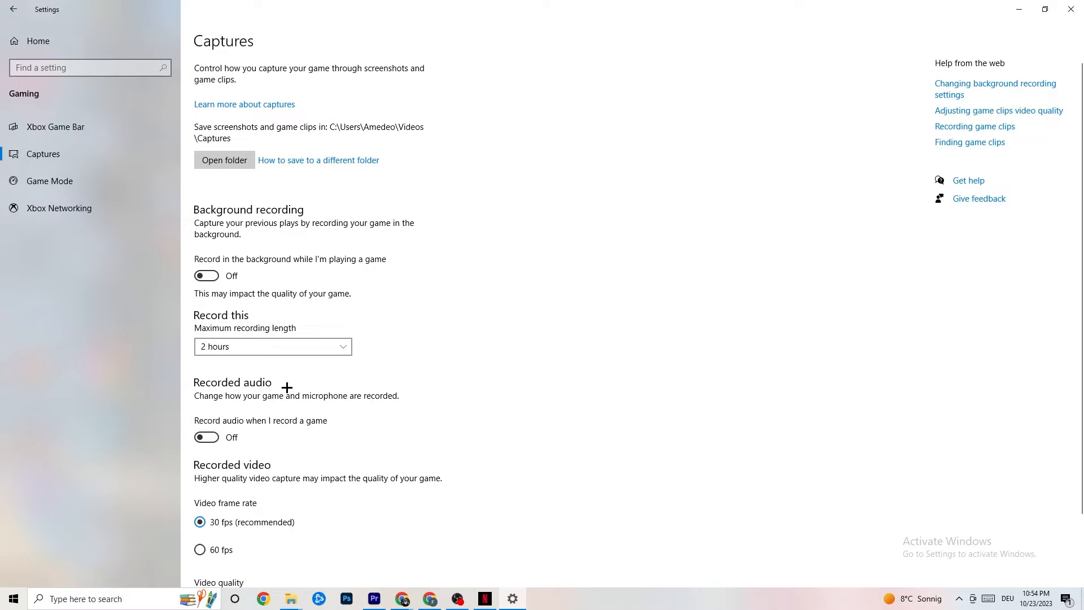
mouse_move(283, 384)
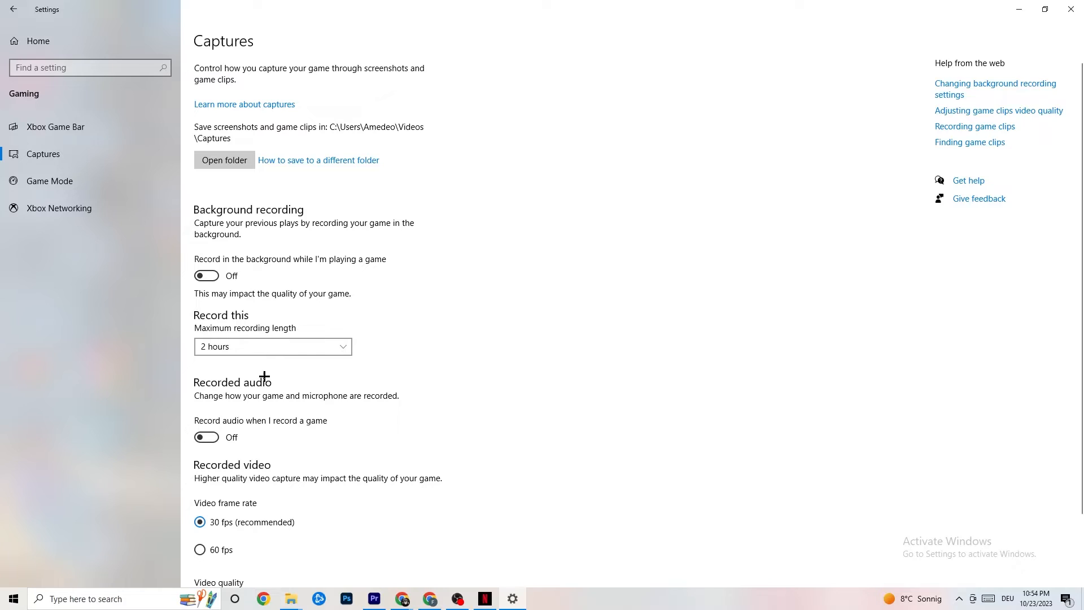
left_click(49, 181)
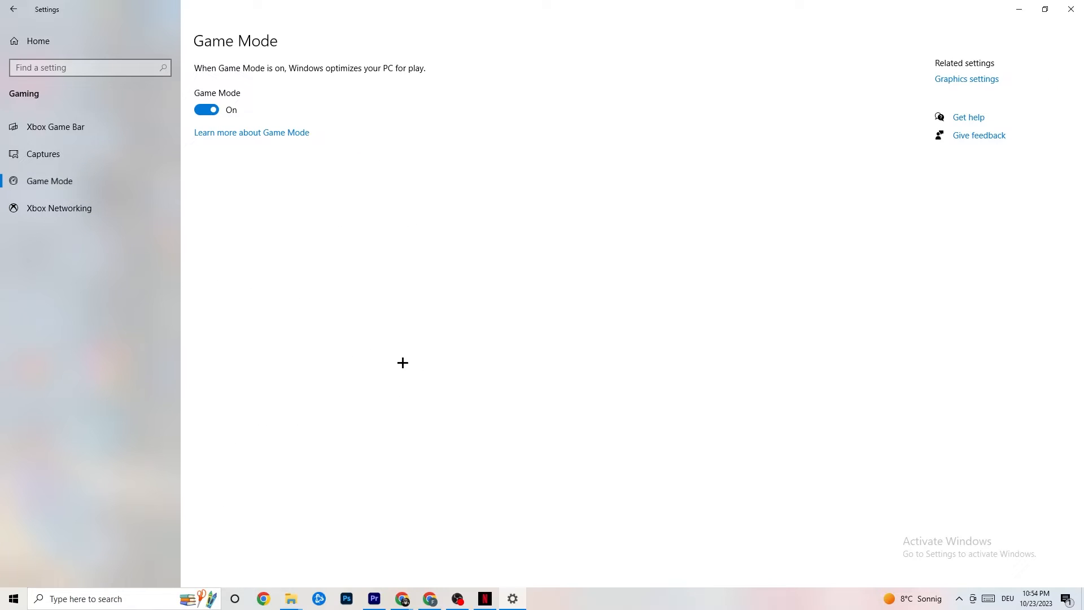
mouse_move(378, 348)
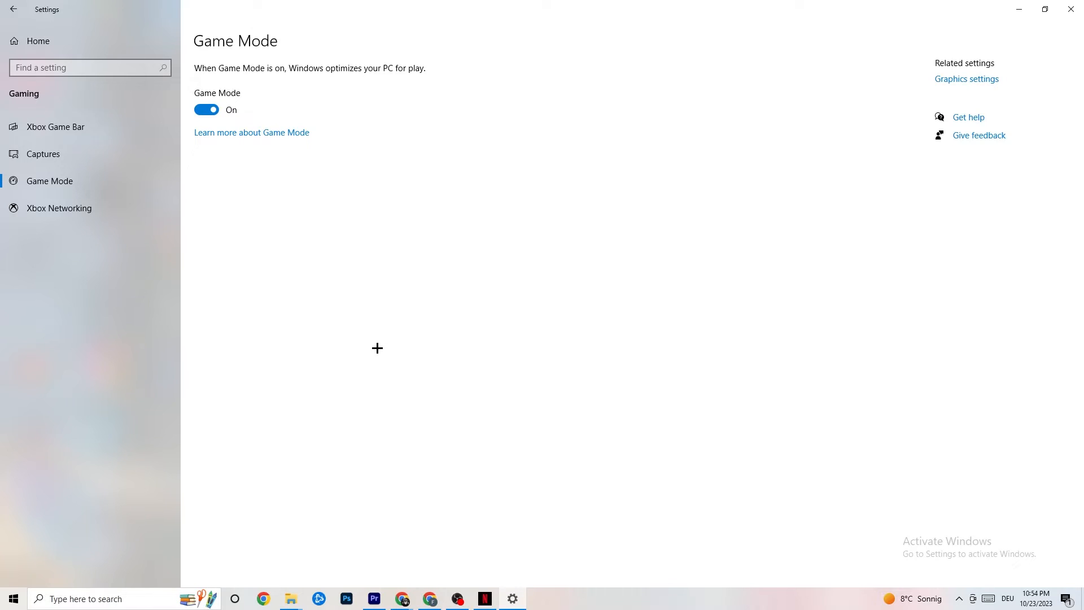
mouse_move(407, 99)
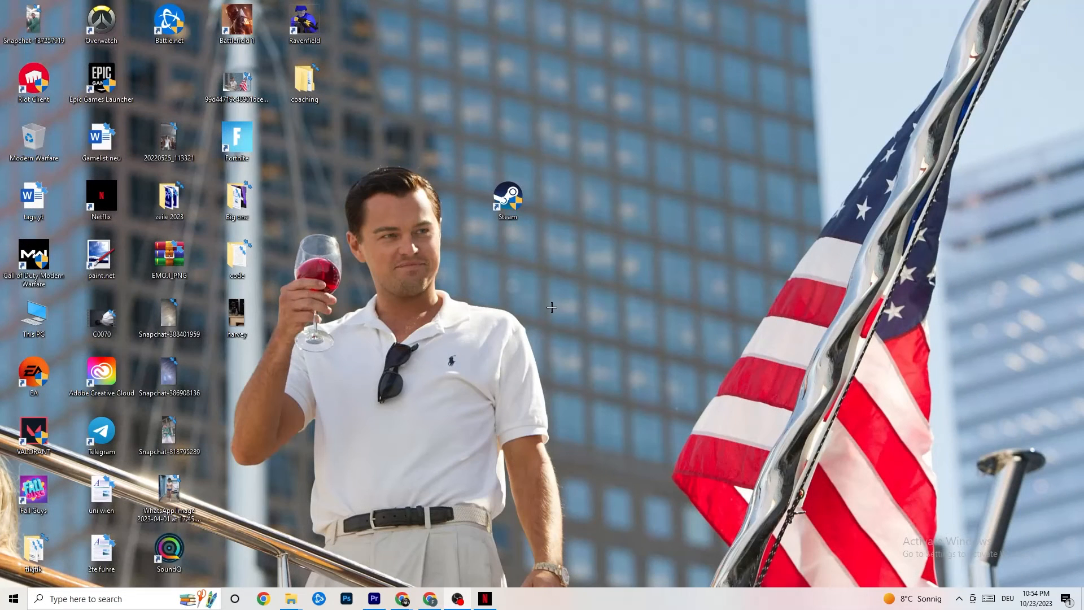
mouse_move(337, 208)
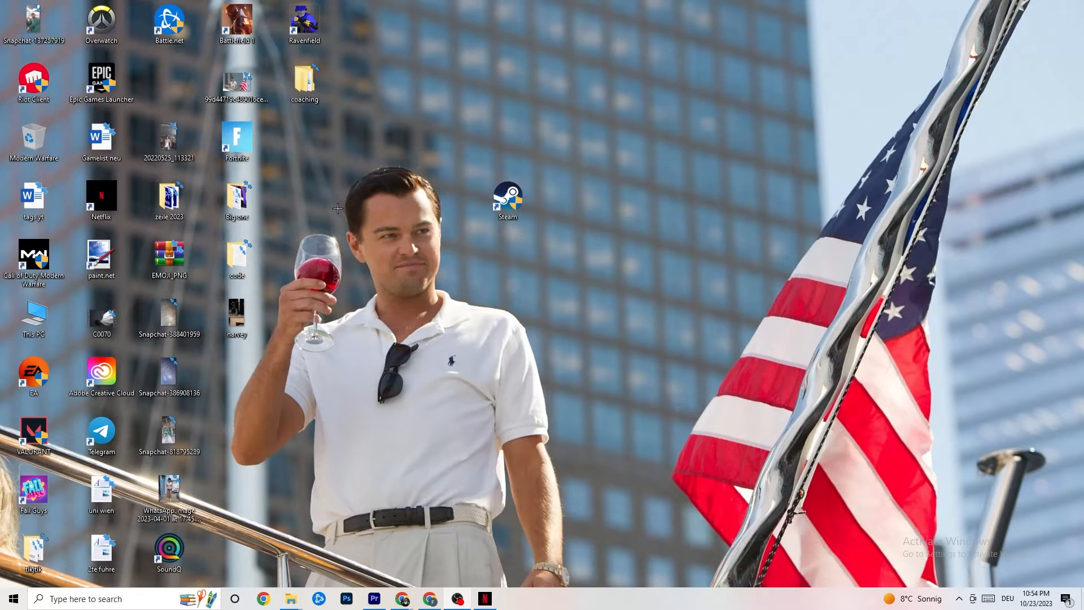
mouse_move(396, 304)
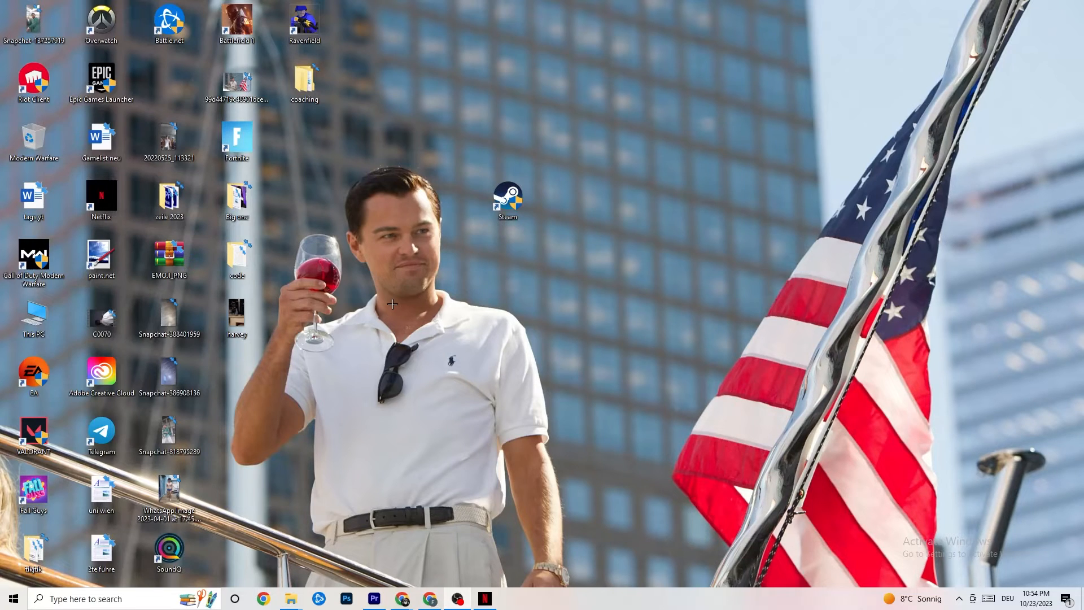
mouse_move(556, 605)
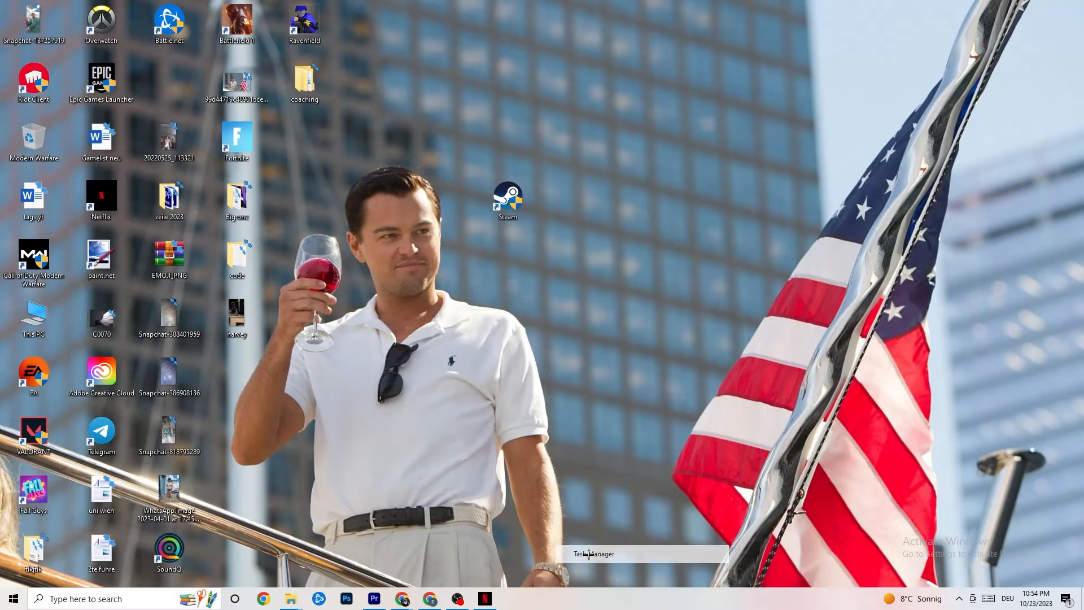
Step: Open Task Manager, browse the running processes, and switch to the Details tab
left_click(590, 554)
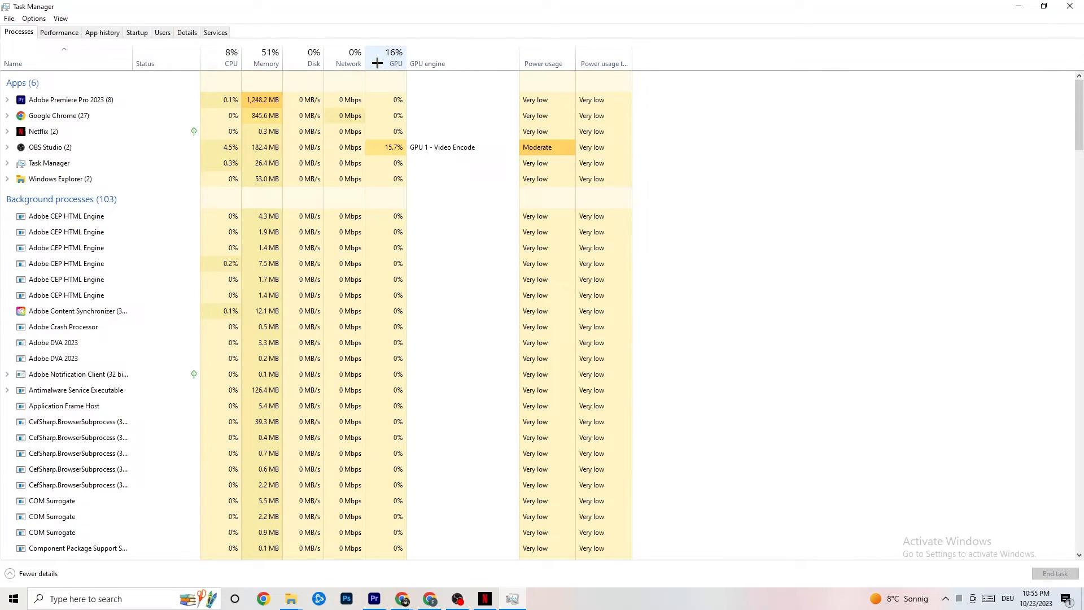
mouse_move(156, 201)
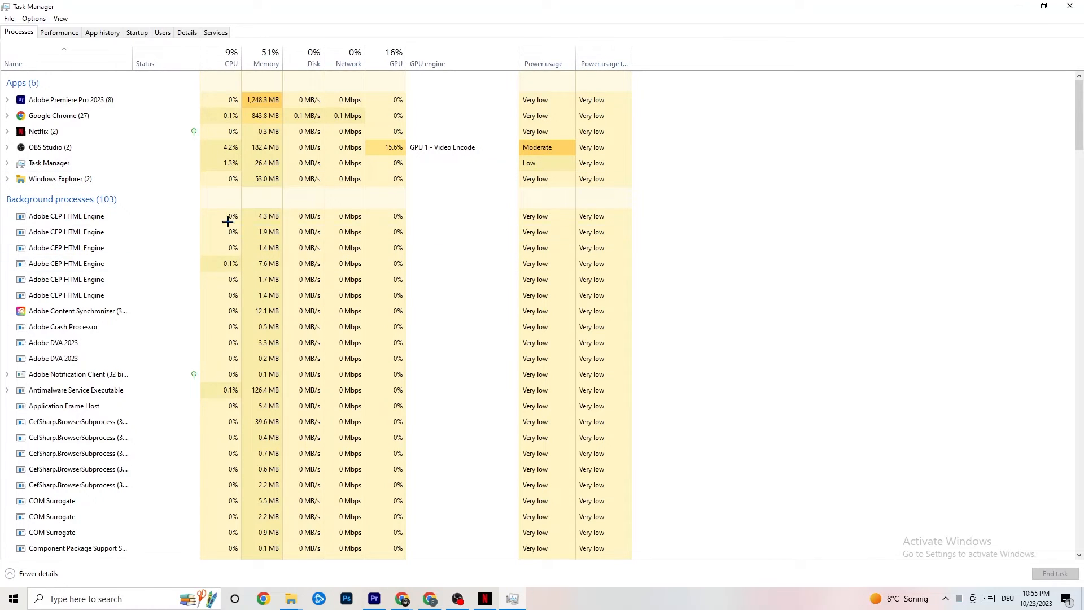
scroll("down", 3)
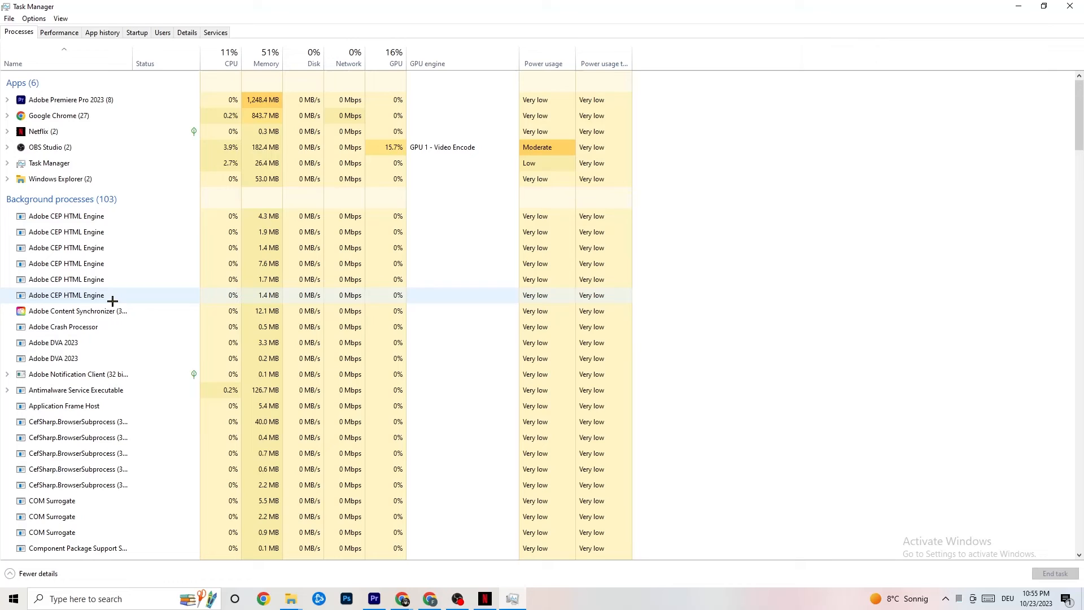
right_click(40, 130)
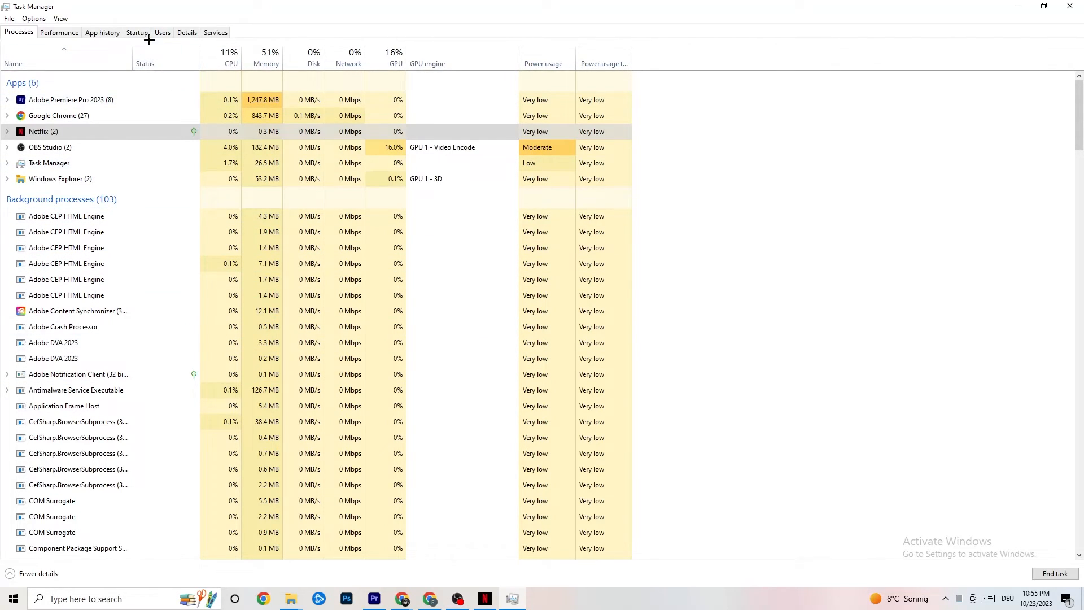
left_click(187, 32)
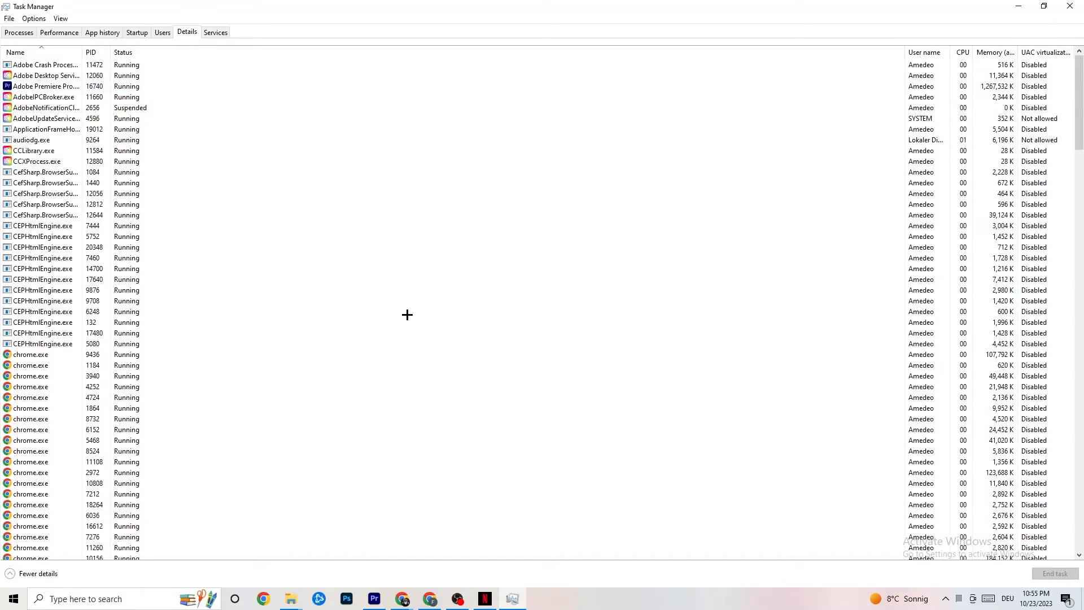
Step: Select the Adobe Premiere Pro process, then switch to the Startup apps list
left_click(42, 86)
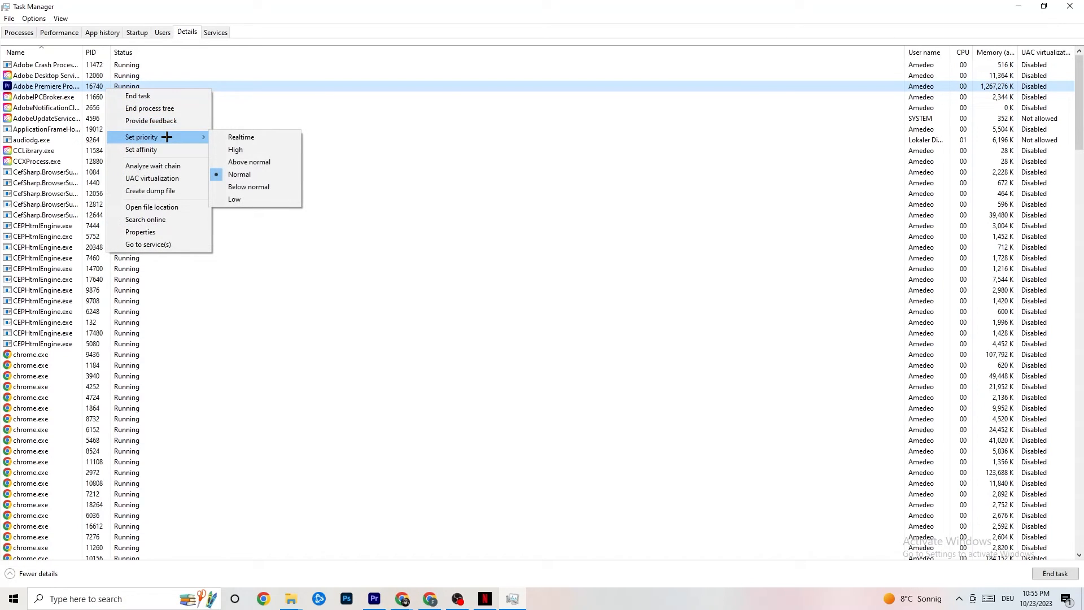
mouse_move(274, 145)
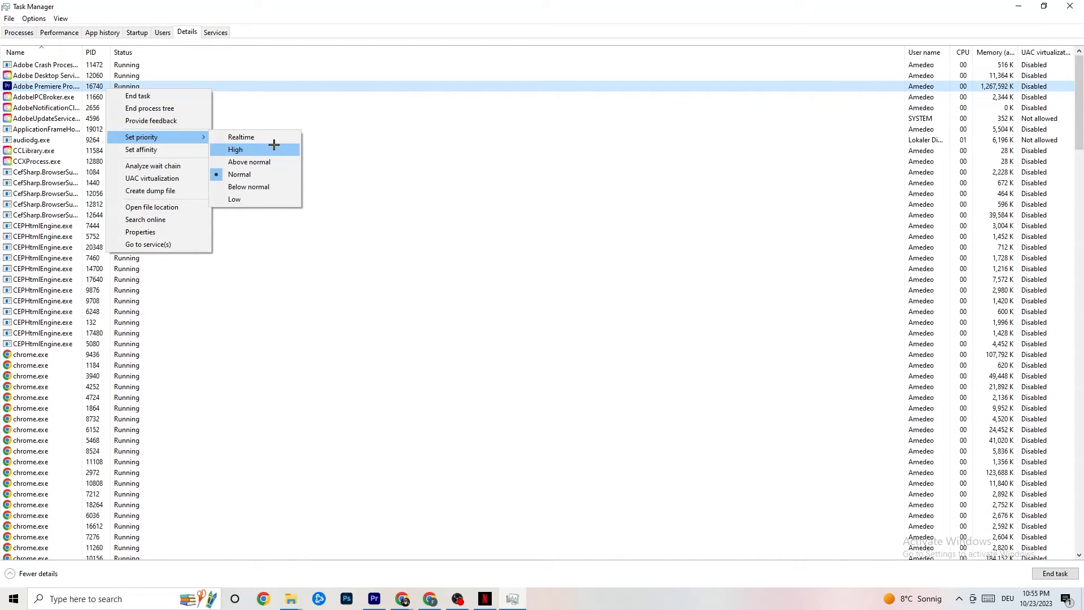
mouse_move(241, 137)
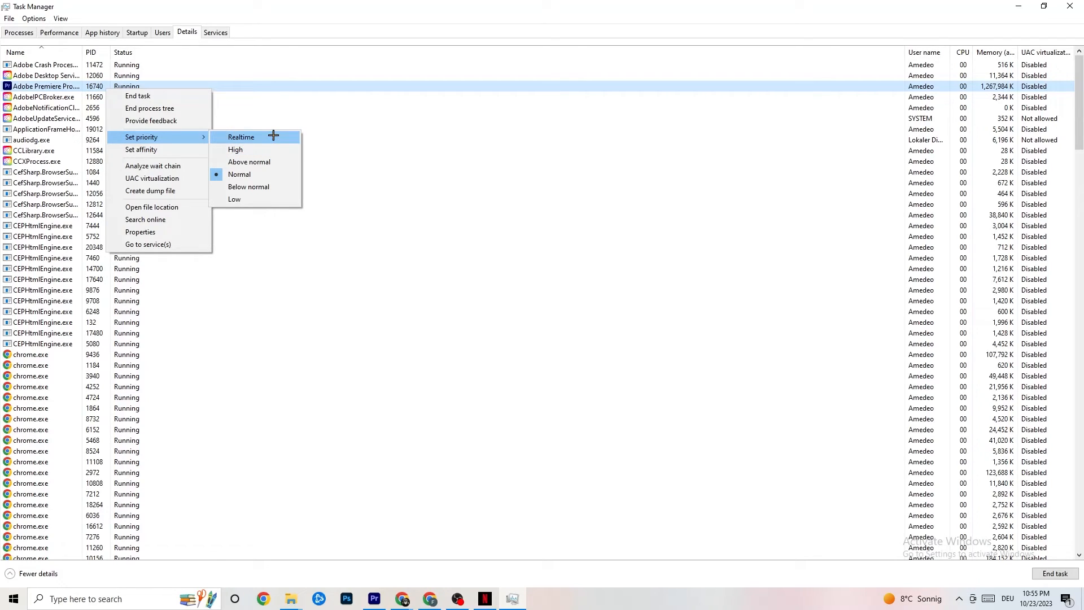
mouse_move(436, 118)
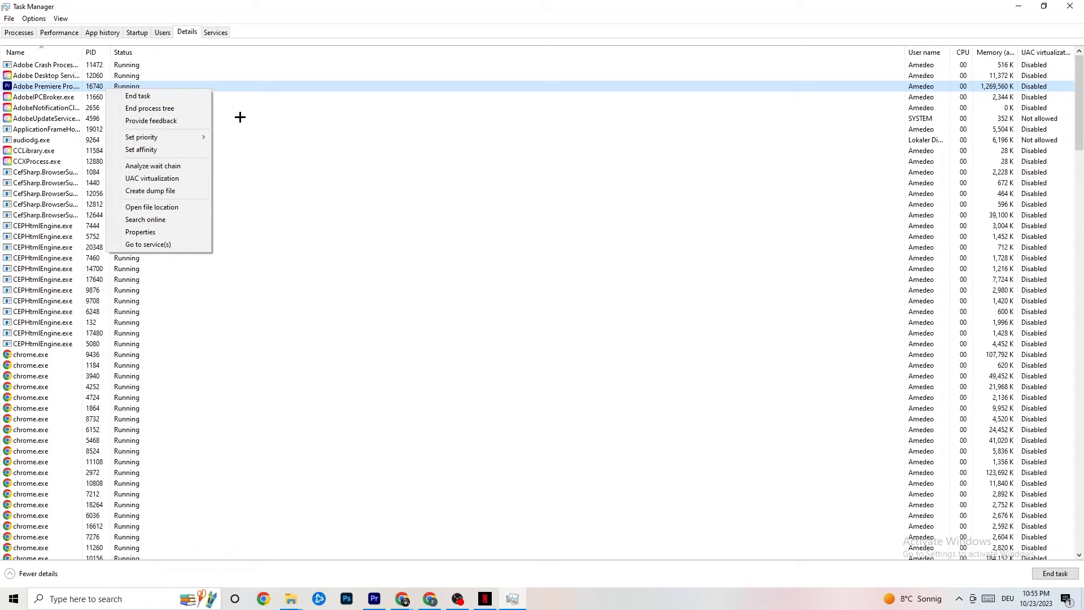
left_click(137, 32)
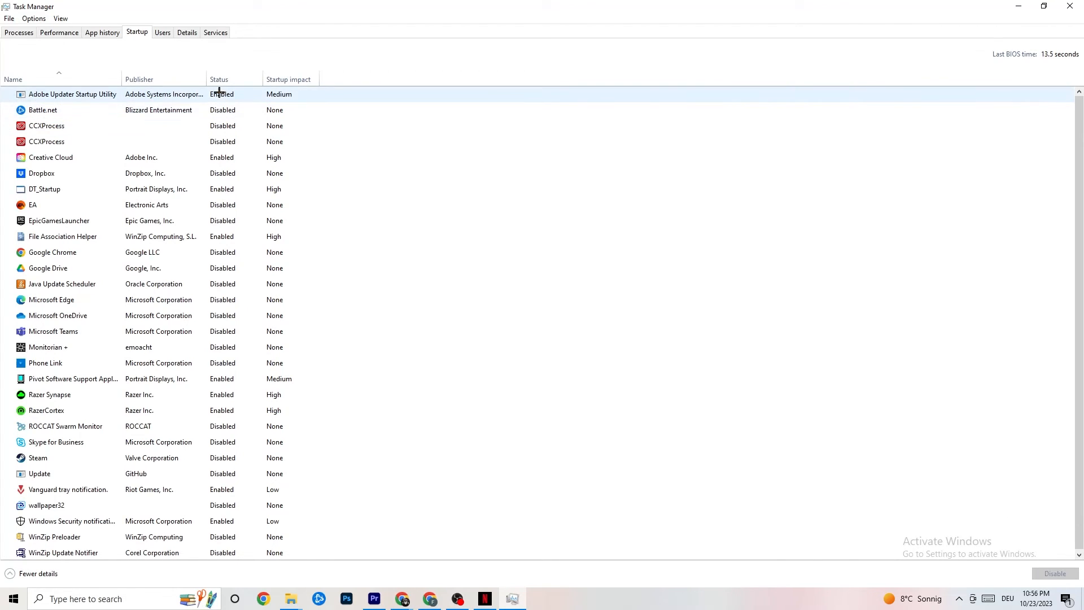
Step: Show the Enable option for the disabled Google Drive startup entry
right_click(47, 267)
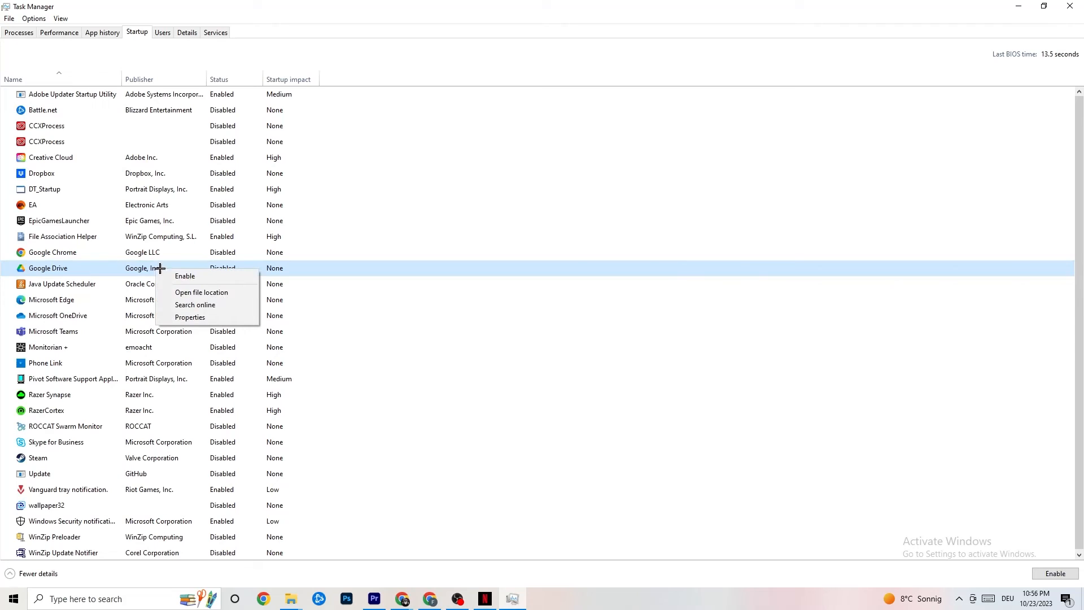